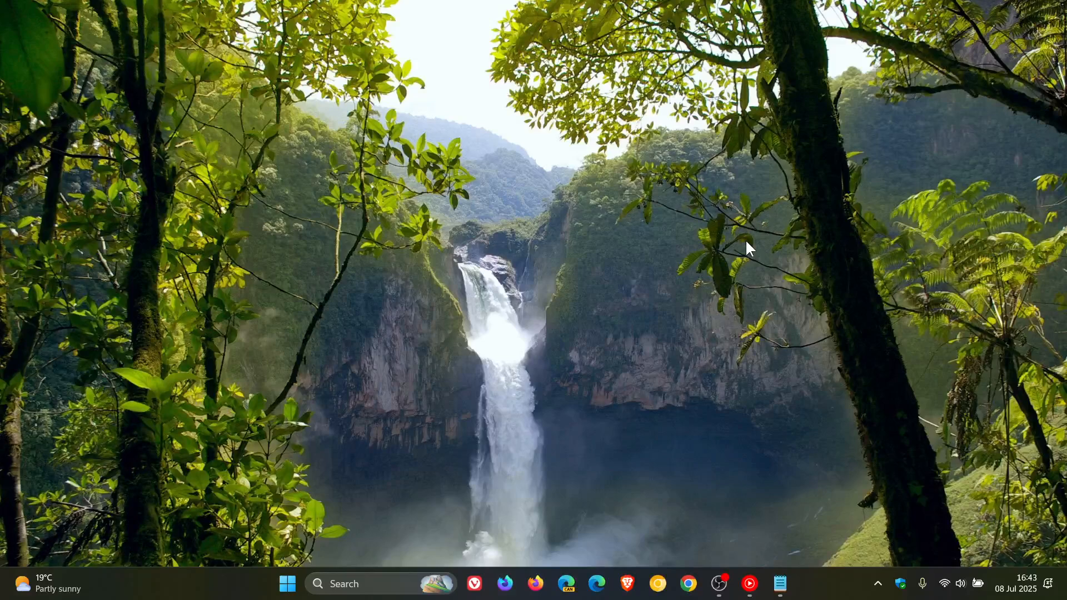
mouse_move(626, 340)
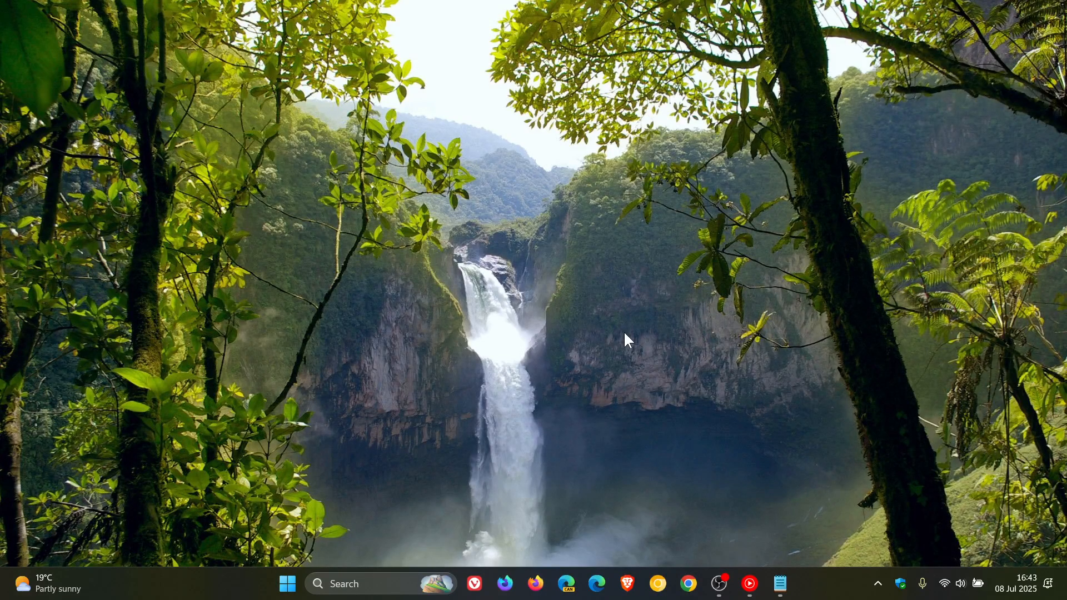
Show the Start menu power options: Lock, Sleep, Hibernate, Shut down, Restart.
click(286, 584)
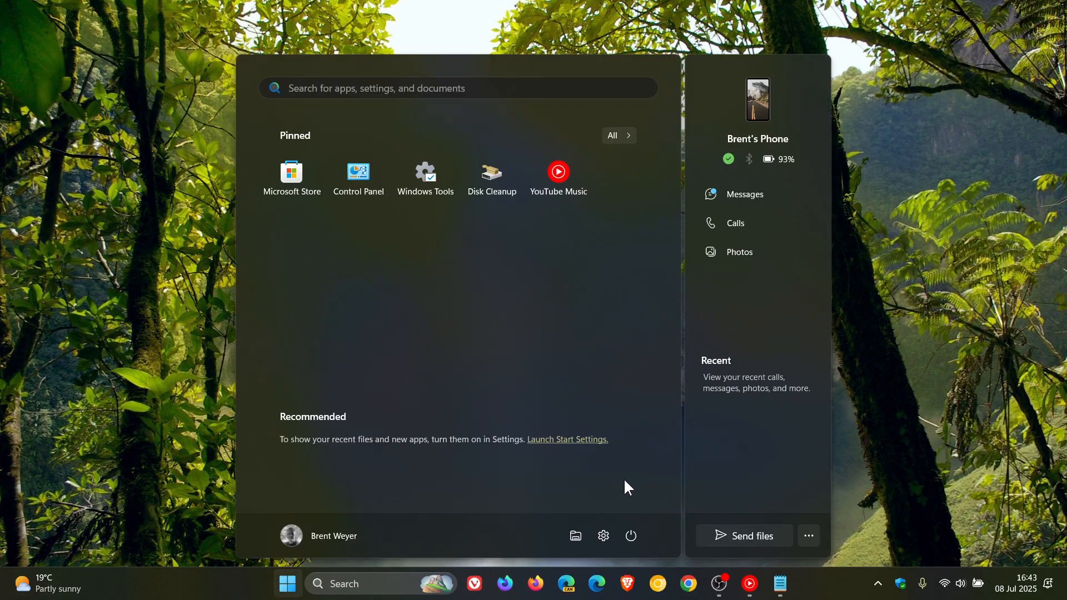
click(628, 535)
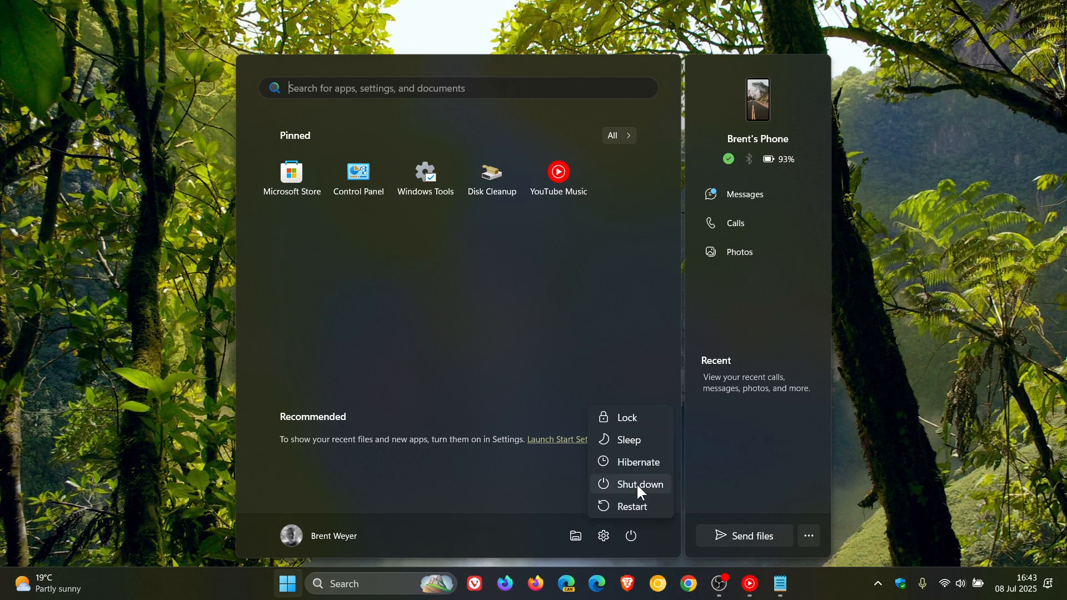
mouse_move(638, 483)
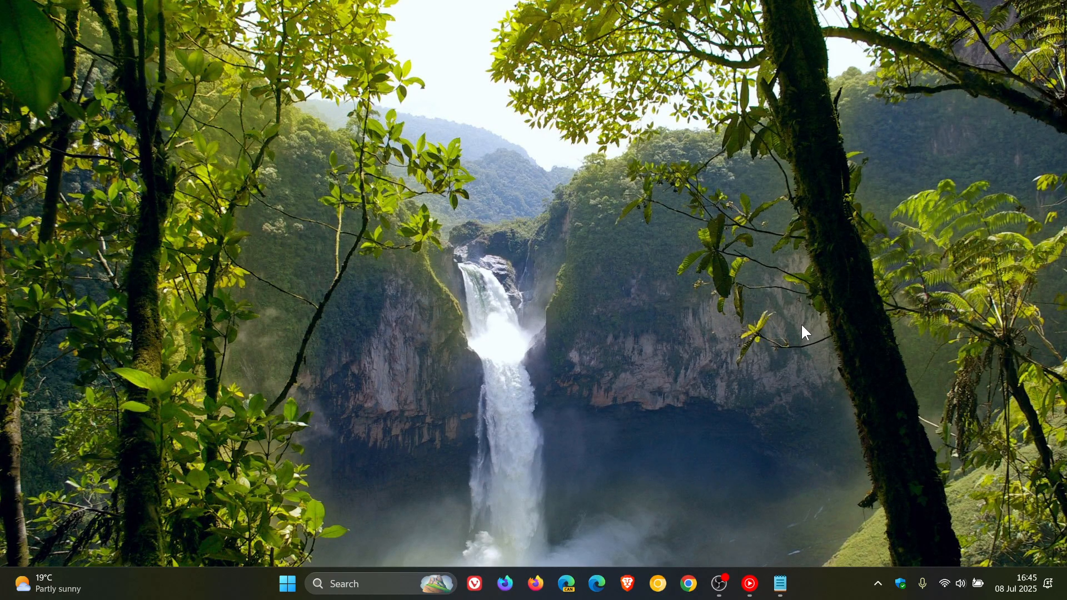
mouse_move(813, 365)
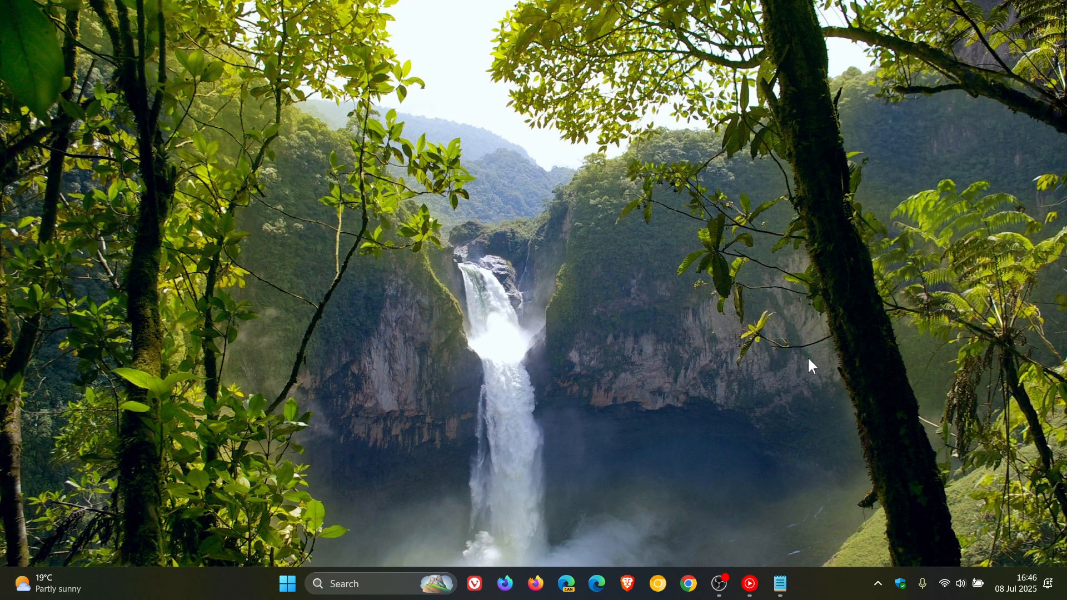
mouse_move(820, 334)
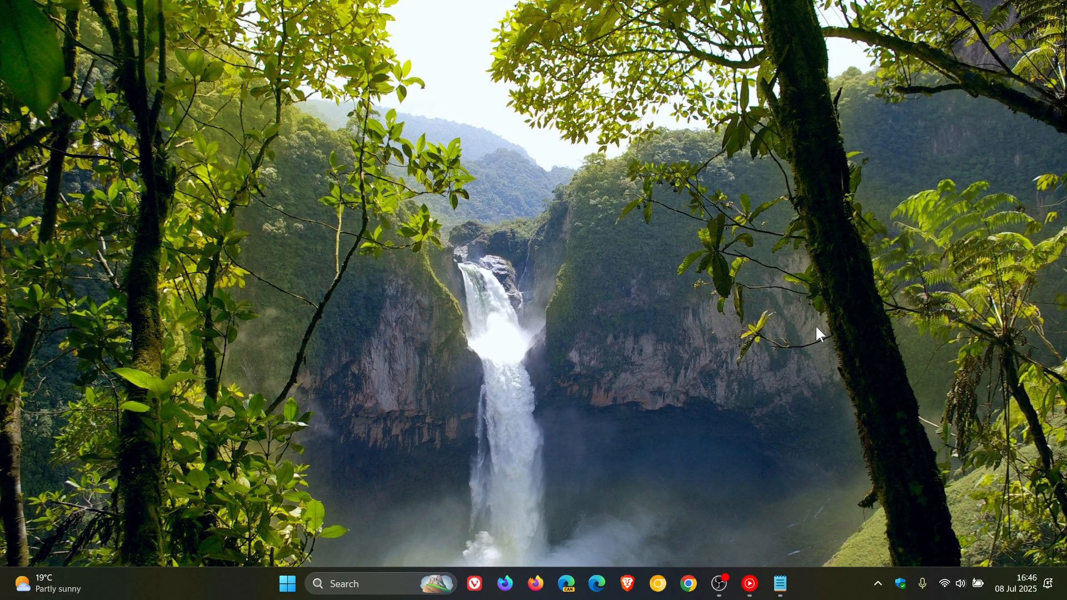
Launch Task Scheduler from the taskbar search's Recent list.
click(353, 583)
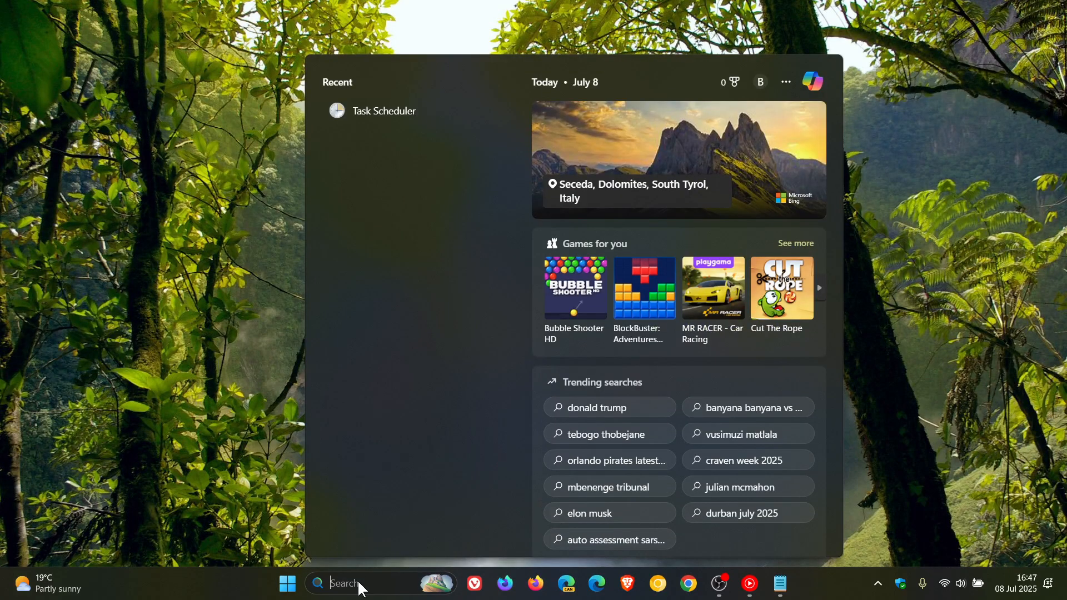
click(383, 110)
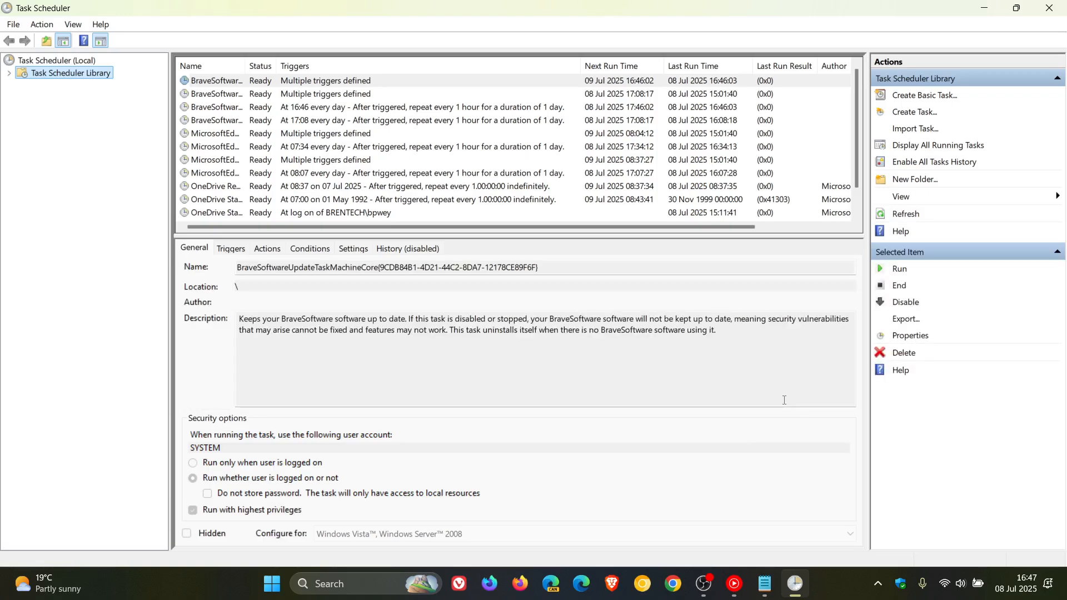
mouse_move(923, 96)
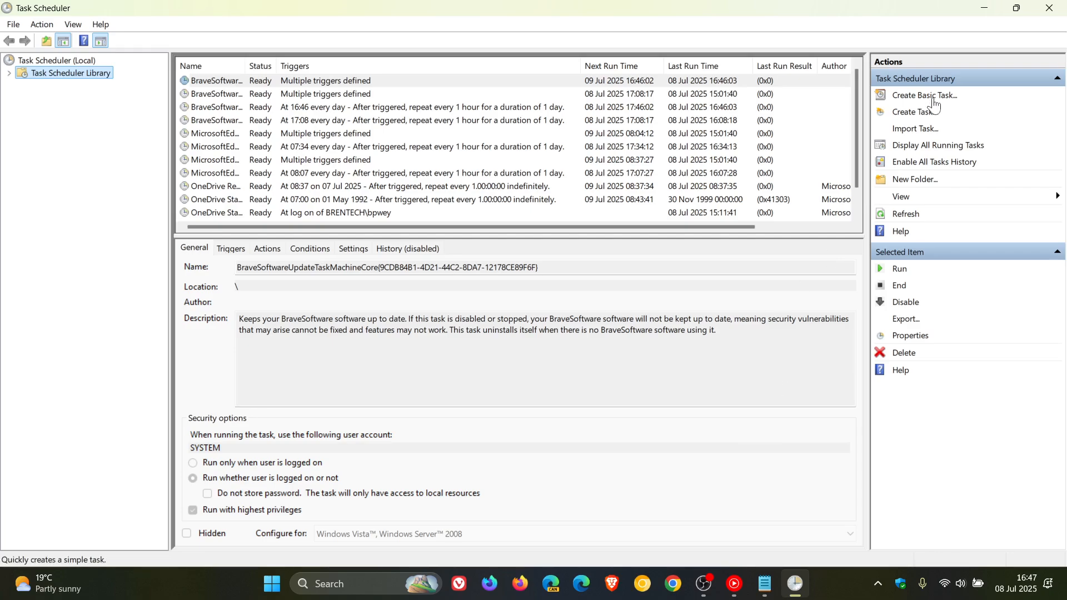
mouse_move(927, 103)
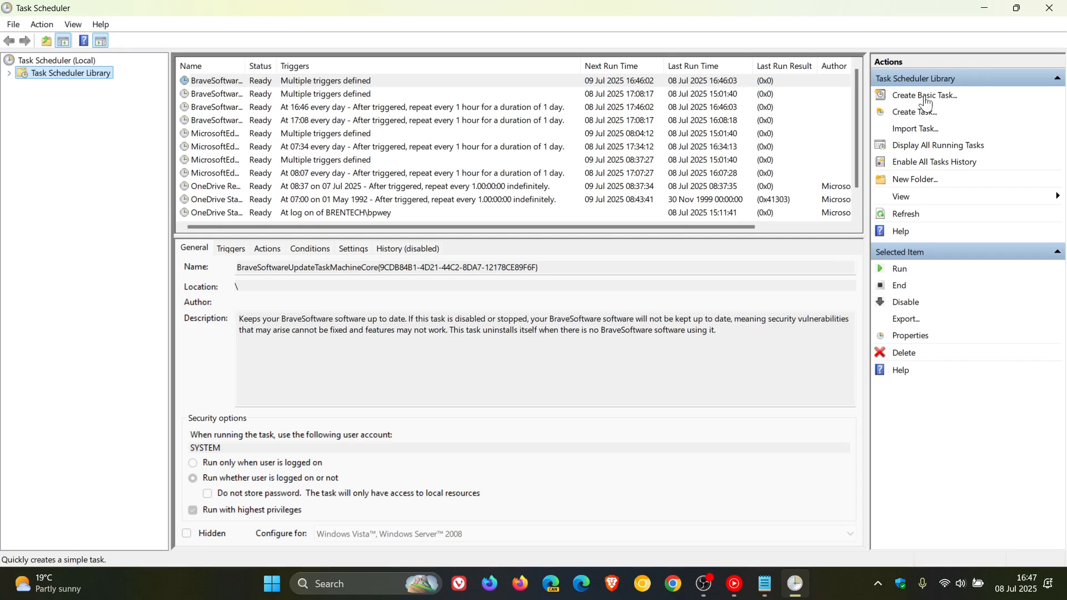
Begin a basic task named 'Aoto Restart' and proceed to its trigger page.
click(924, 96)
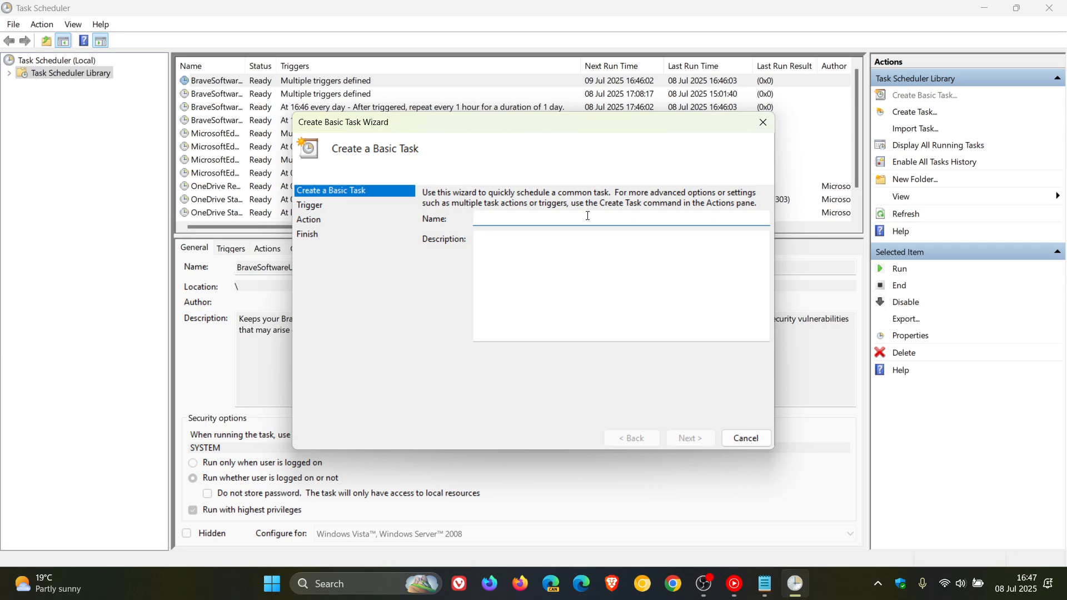
text(Ao)
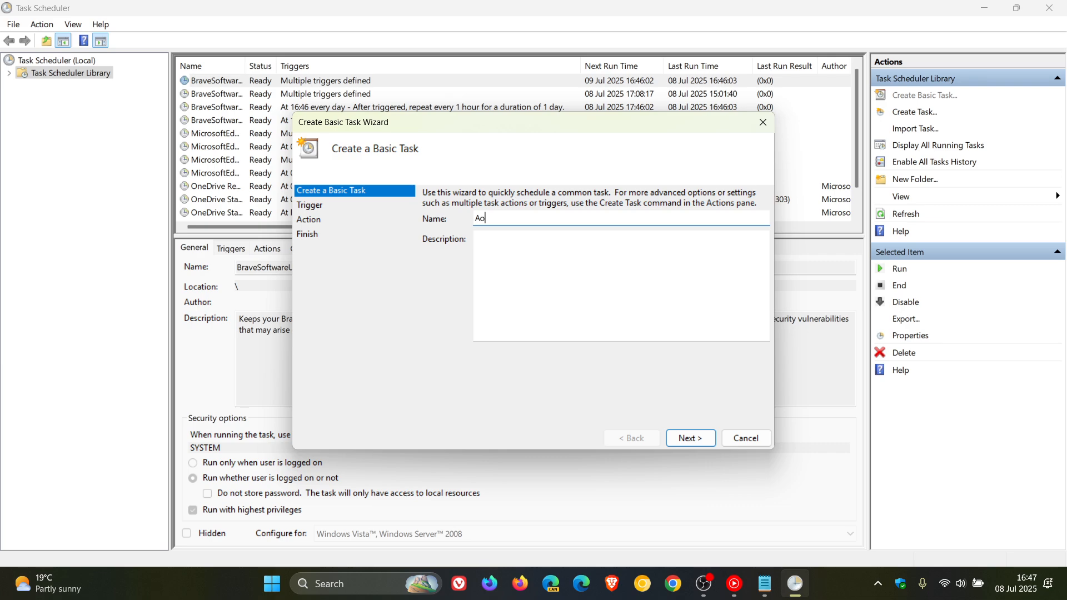
text(to)
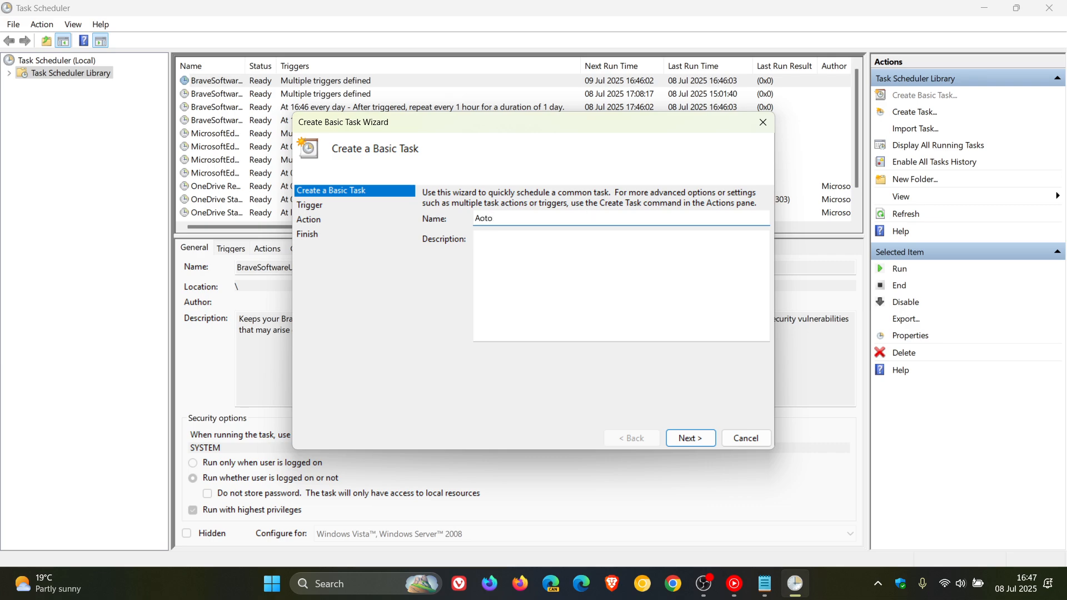
text(Restart)
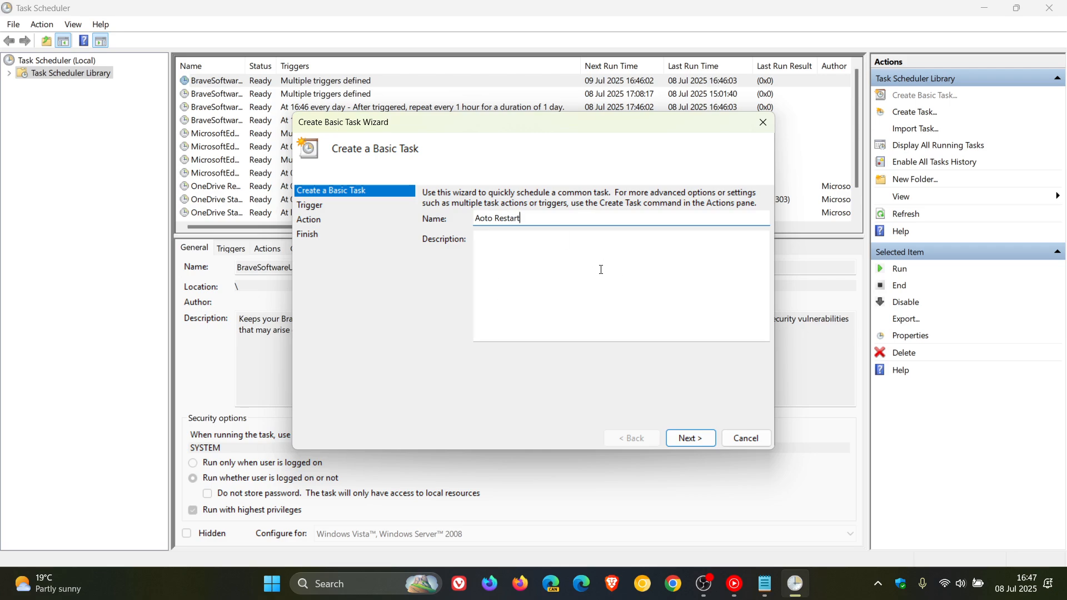
click(688, 438)
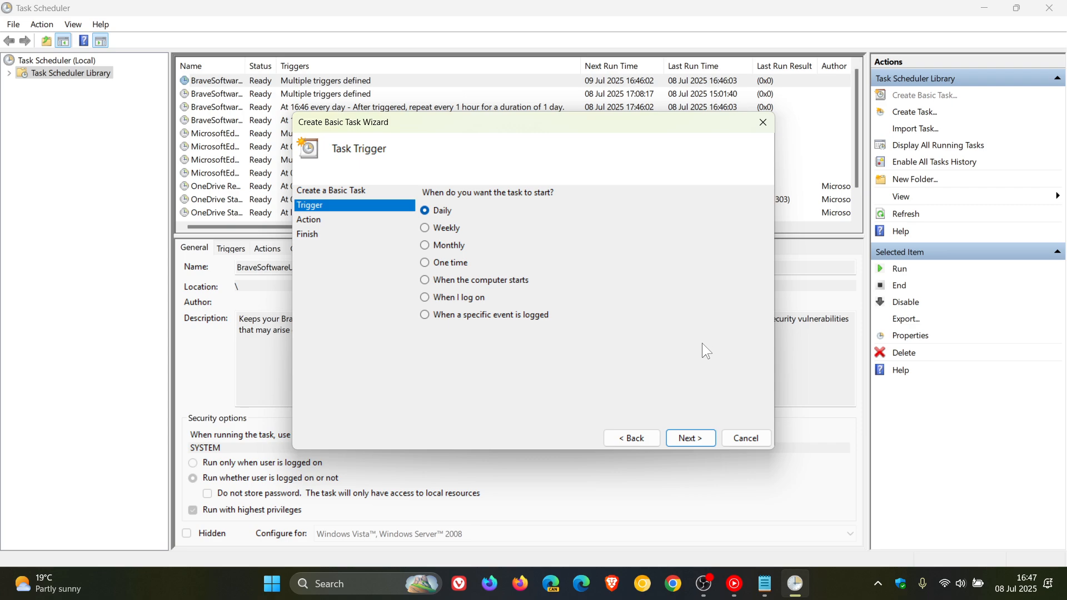
mouse_move(577, 235)
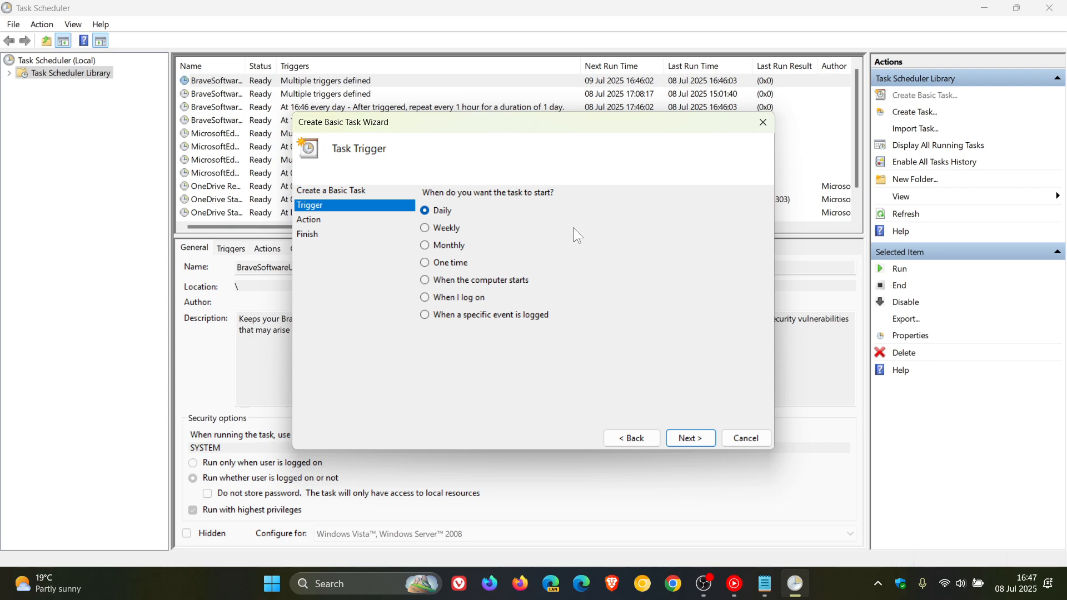
mouse_move(522, 256)
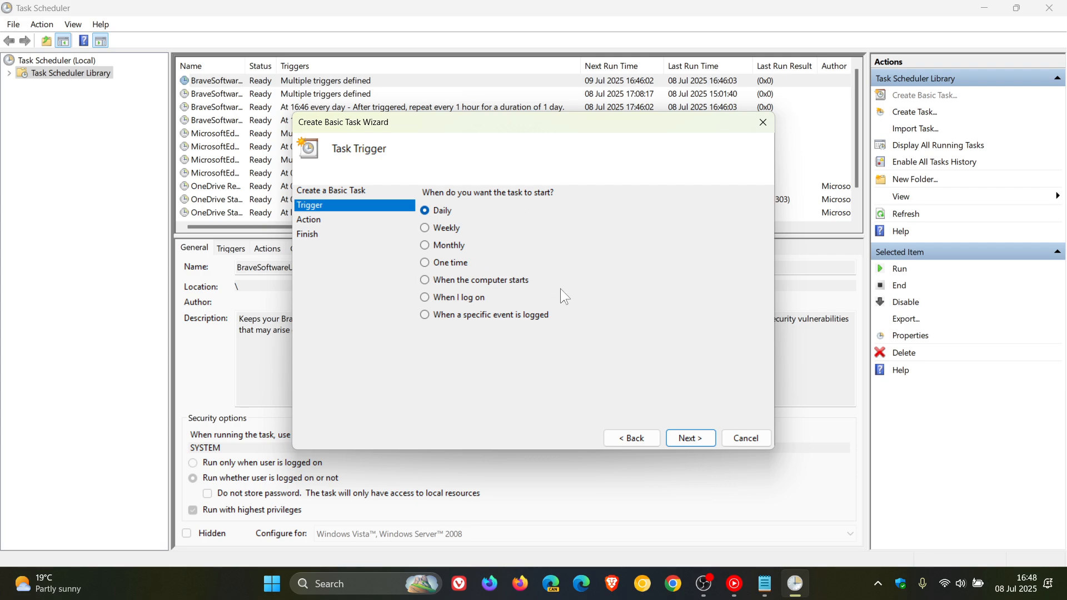
mouse_move(424, 238)
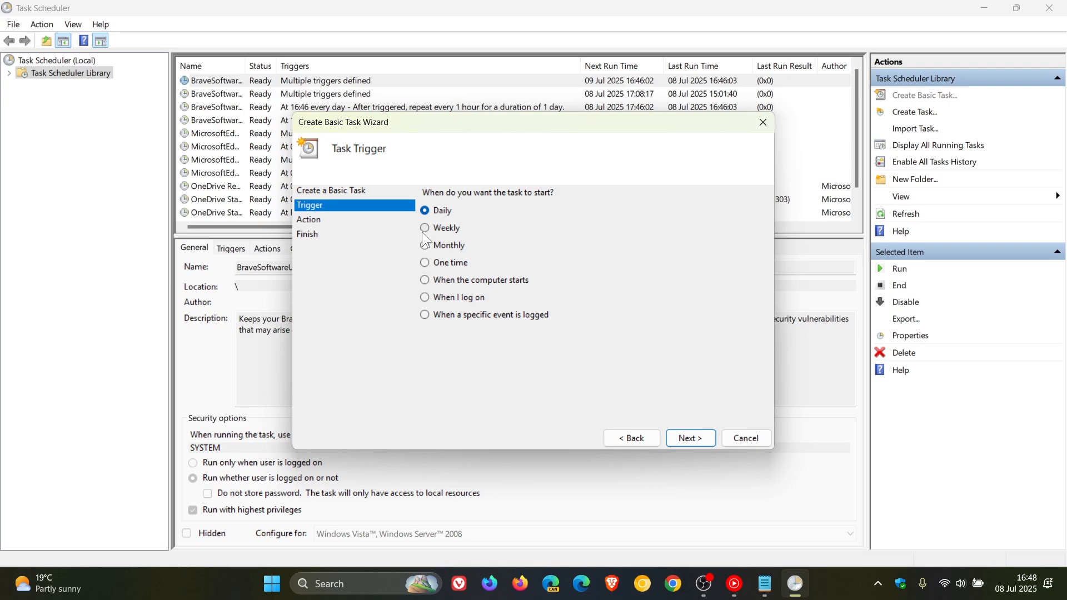
Choose a Weekly trigger and proceed to the weekly schedule page.
click(425, 228)
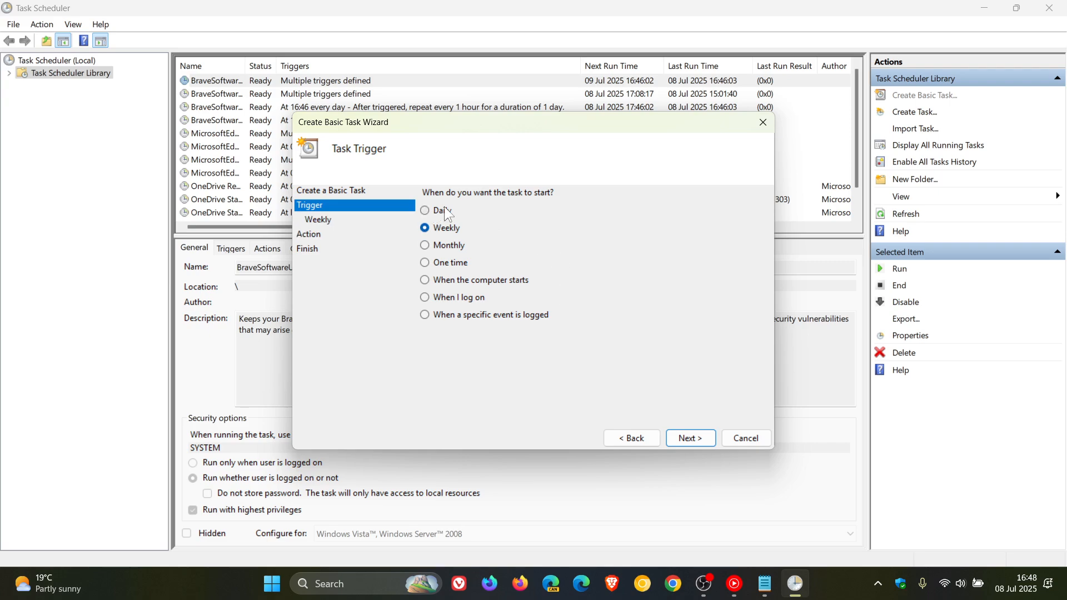
mouse_move(683, 293)
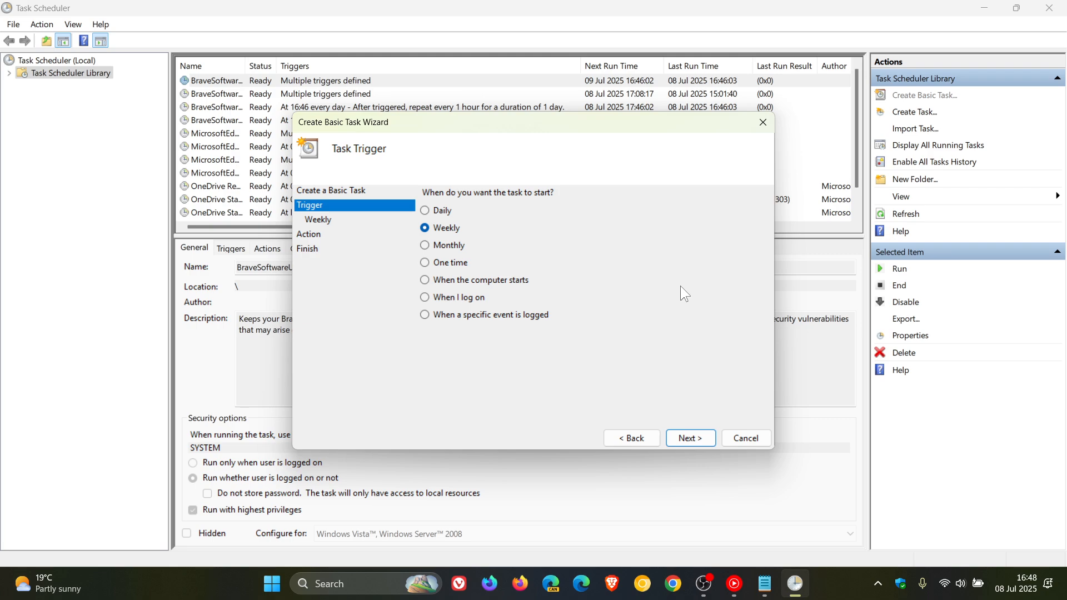
mouse_move(565, 253)
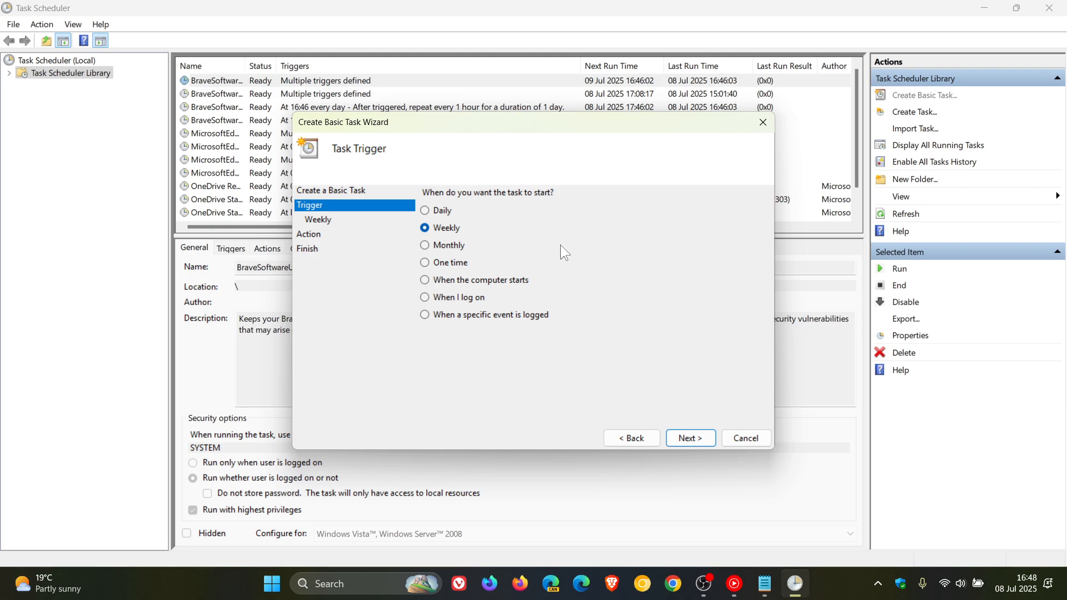
mouse_move(673, 406)
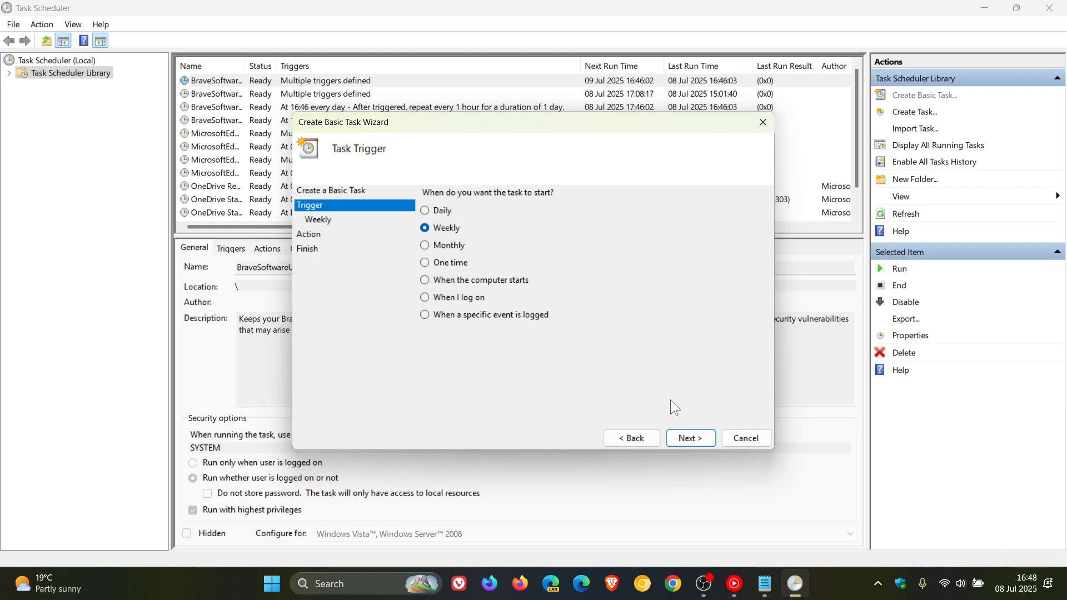
click(689, 437)
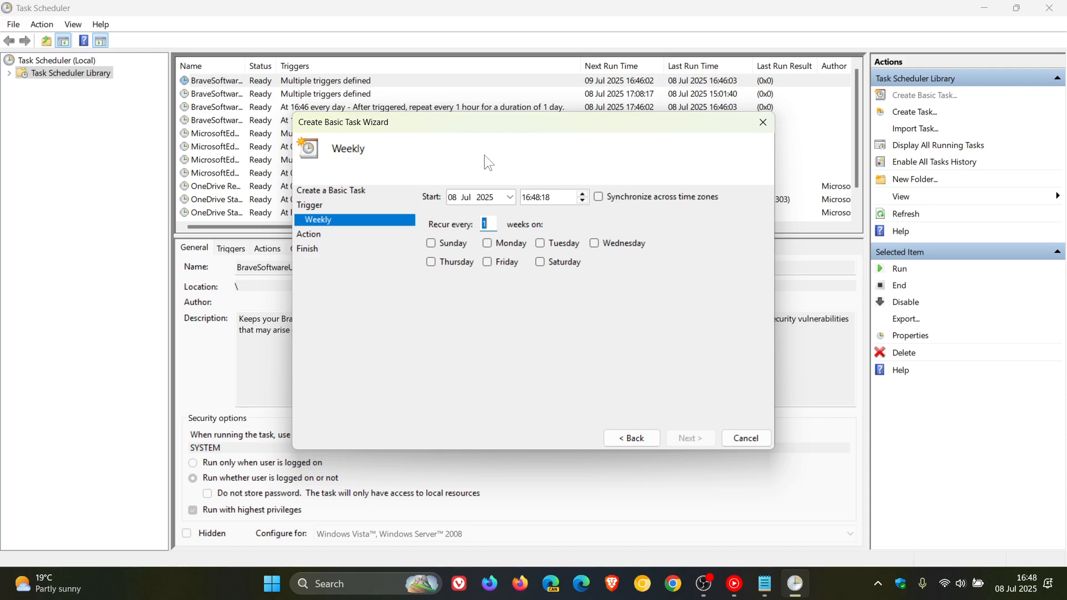
mouse_move(580, 156)
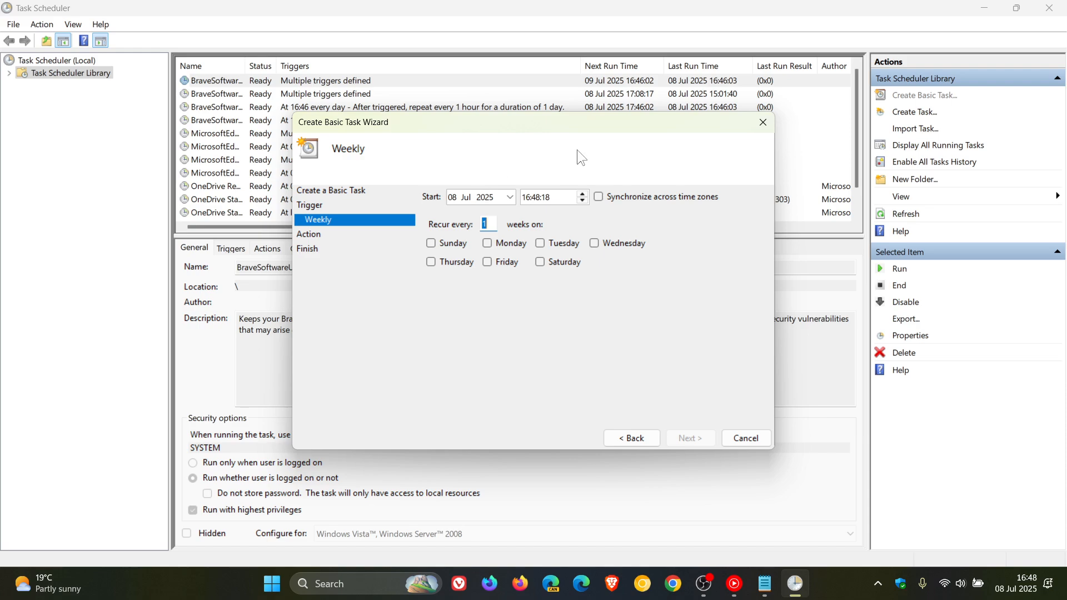
mouse_move(570, 188)
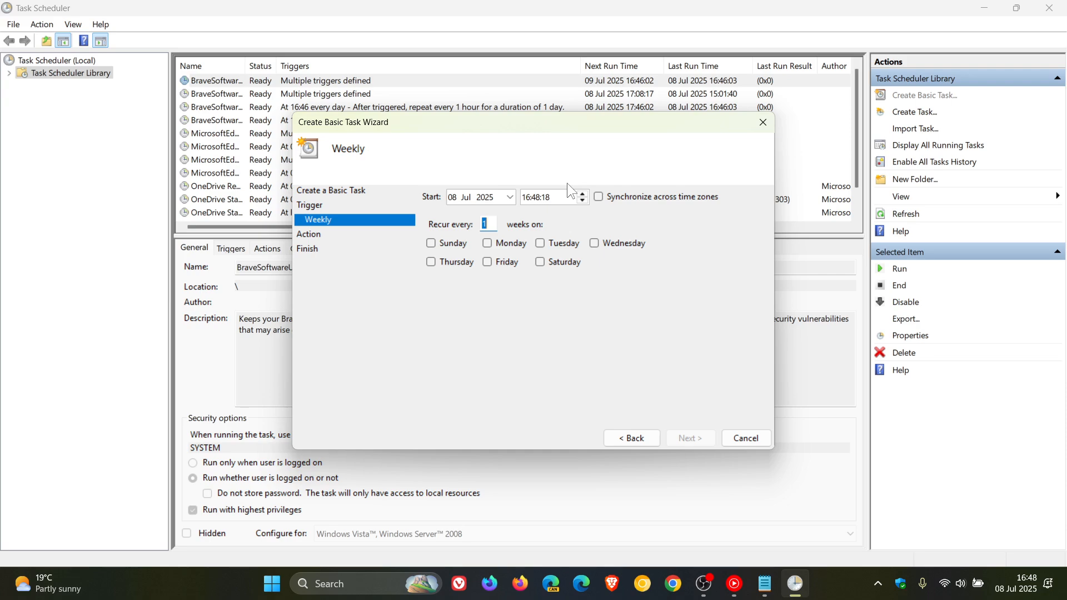
mouse_move(450, 216)
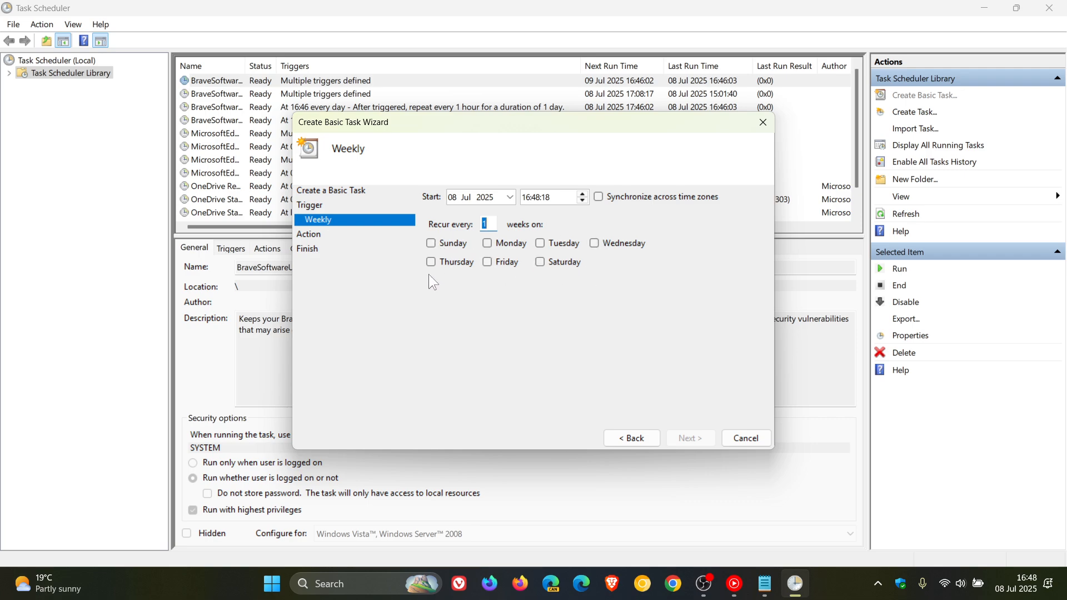
Schedule the task for Sundays starting 23:00:00 and proceed to the action page.
click(431, 243)
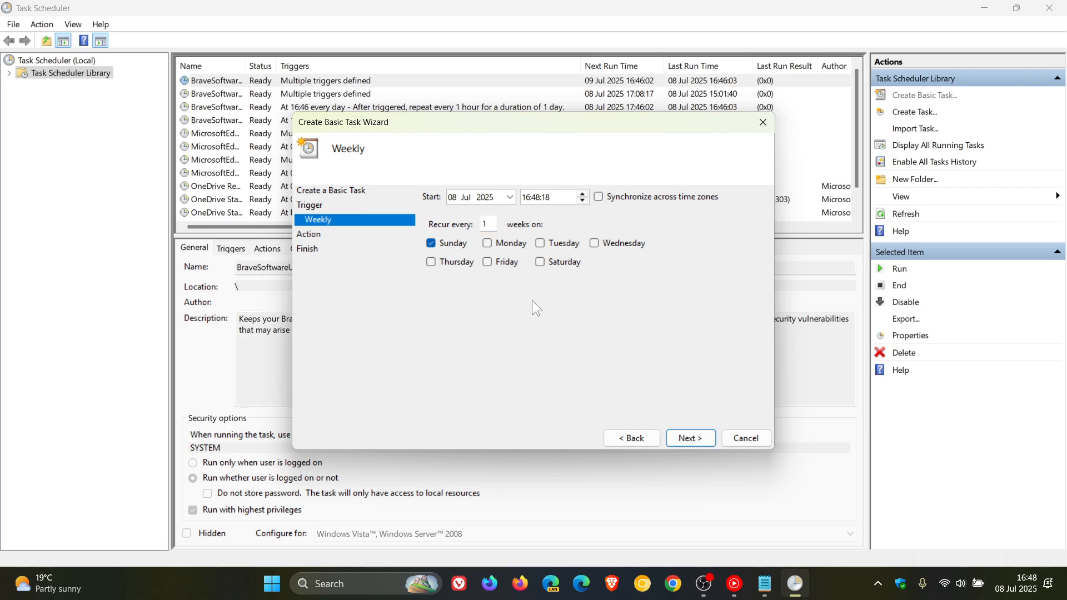
mouse_move(555, 229)
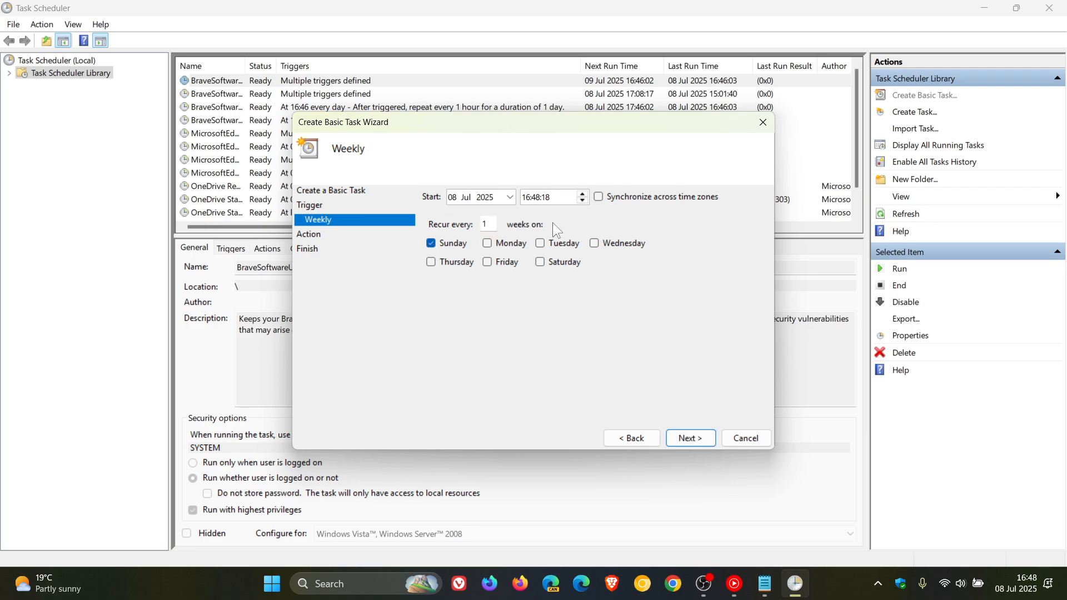
click(527, 196)
text(23:00:00)
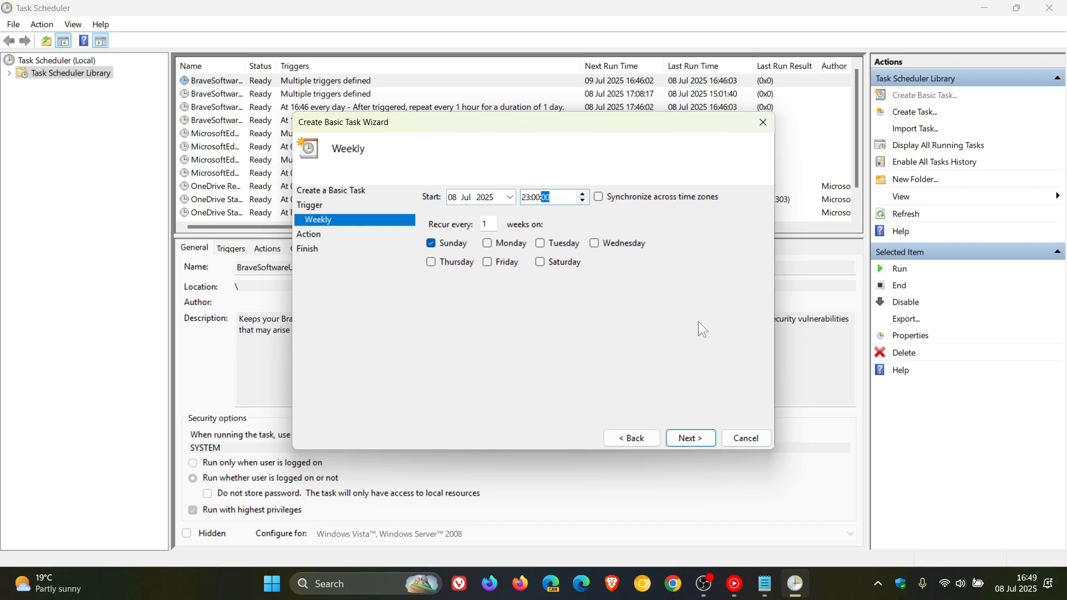
click(689, 438)
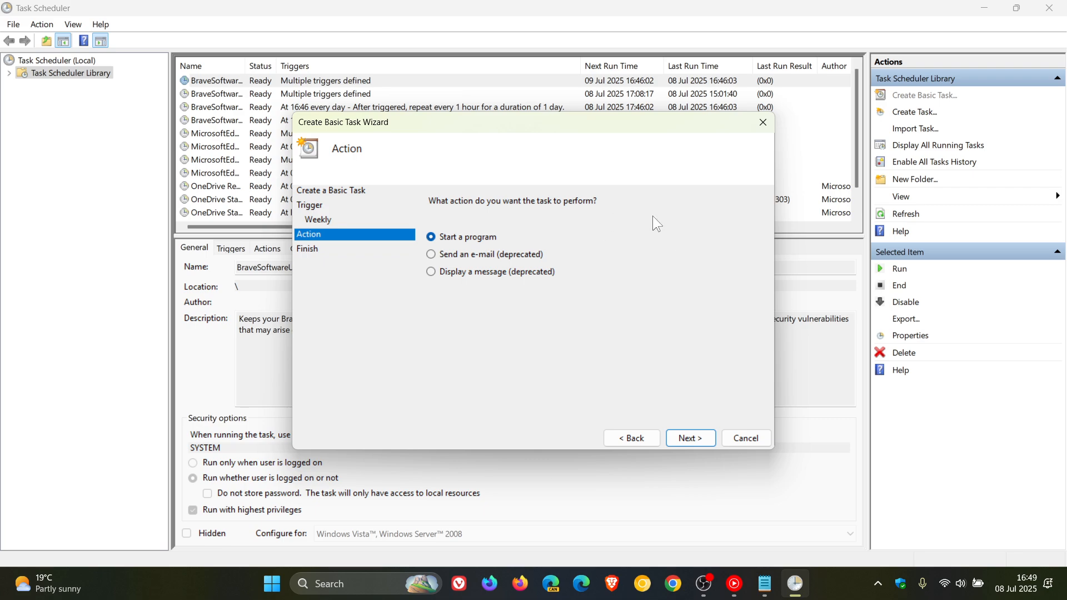
Keep 'Start a program' as the action and enter shutdown as the program.
click(689, 438)
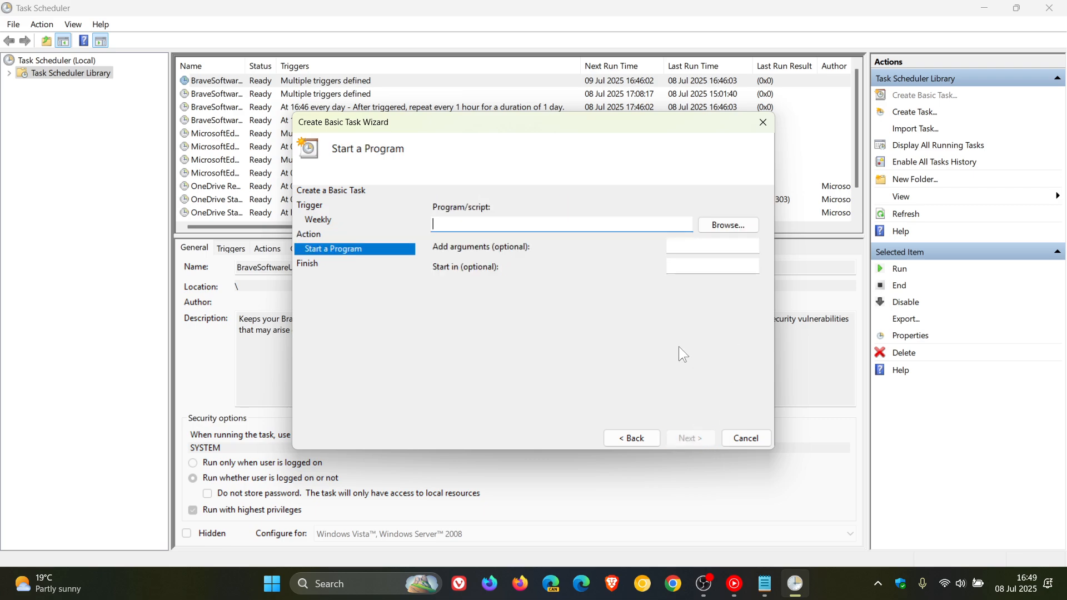
mouse_move(569, 239)
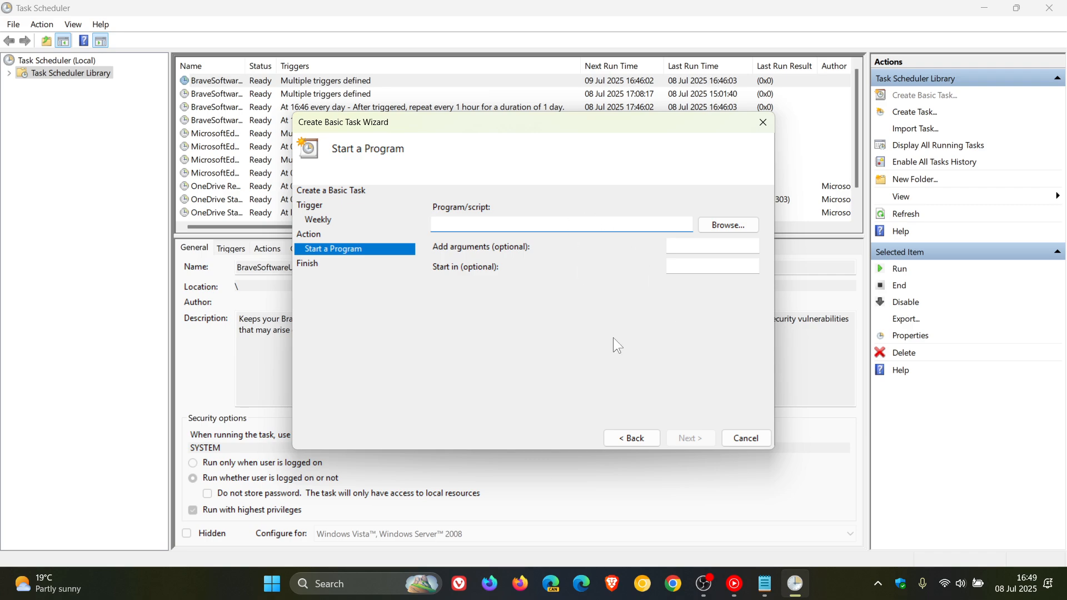
text(shutdo)
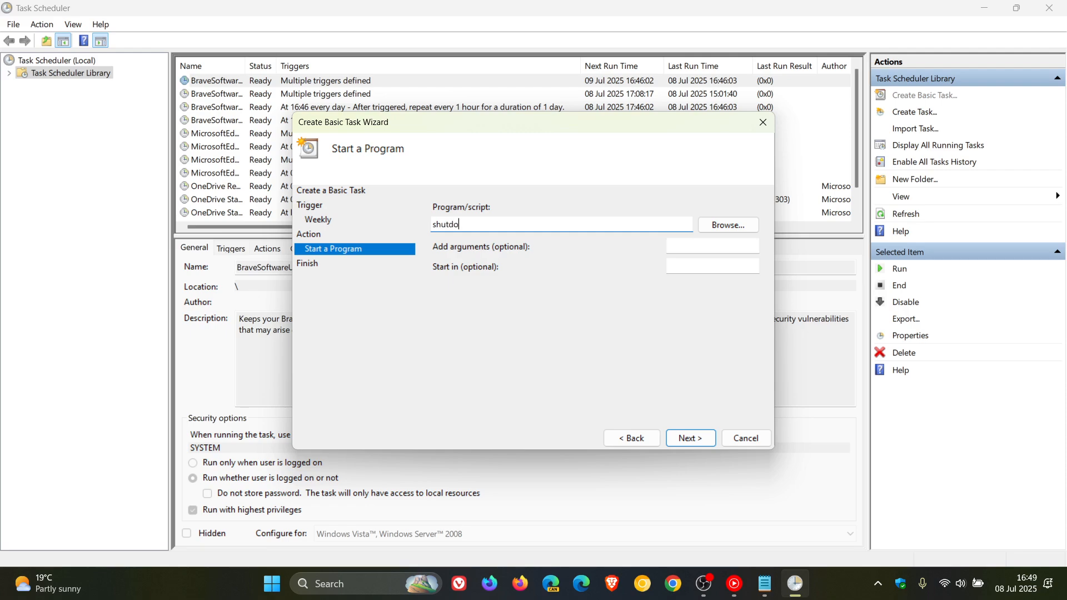
text(wn)
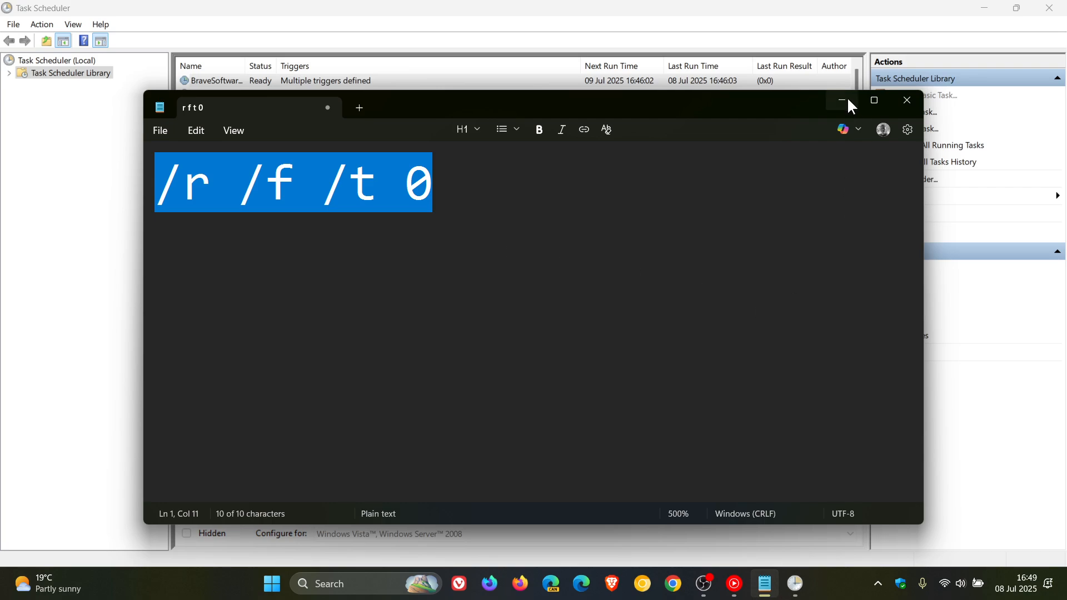
Paste '/r /f /t 0' from Notepad into the 'Add arguments' field.
click(841, 102)
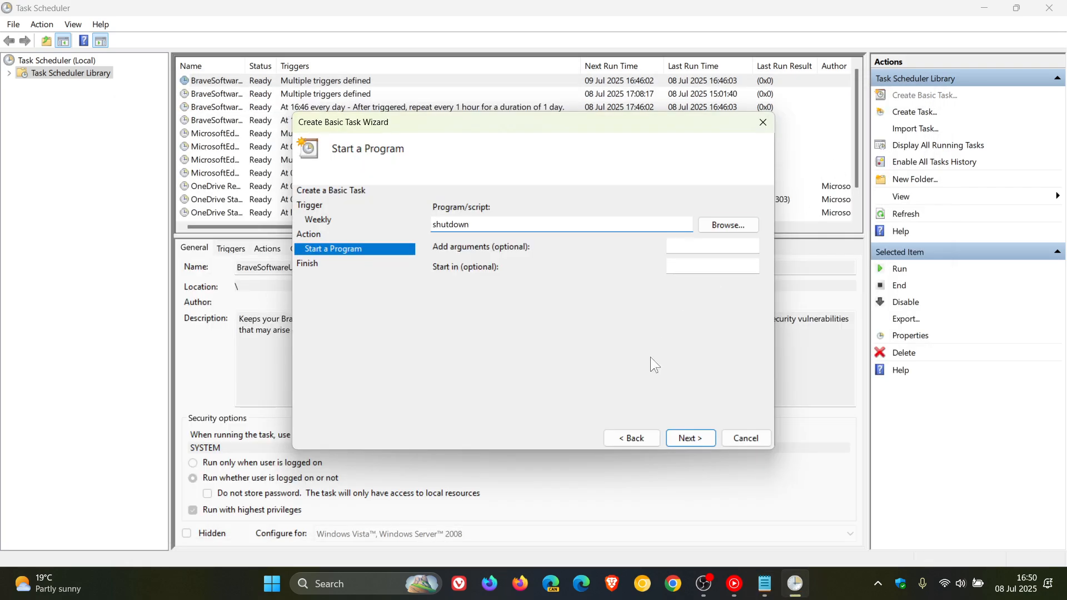
right_click(712, 247)
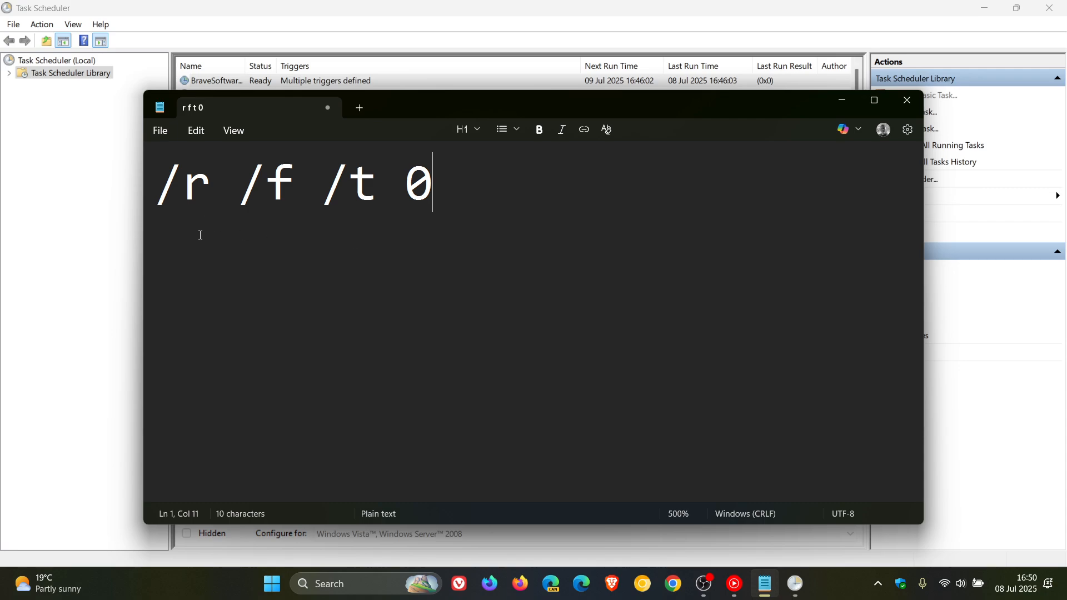
mouse_move(284, 236)
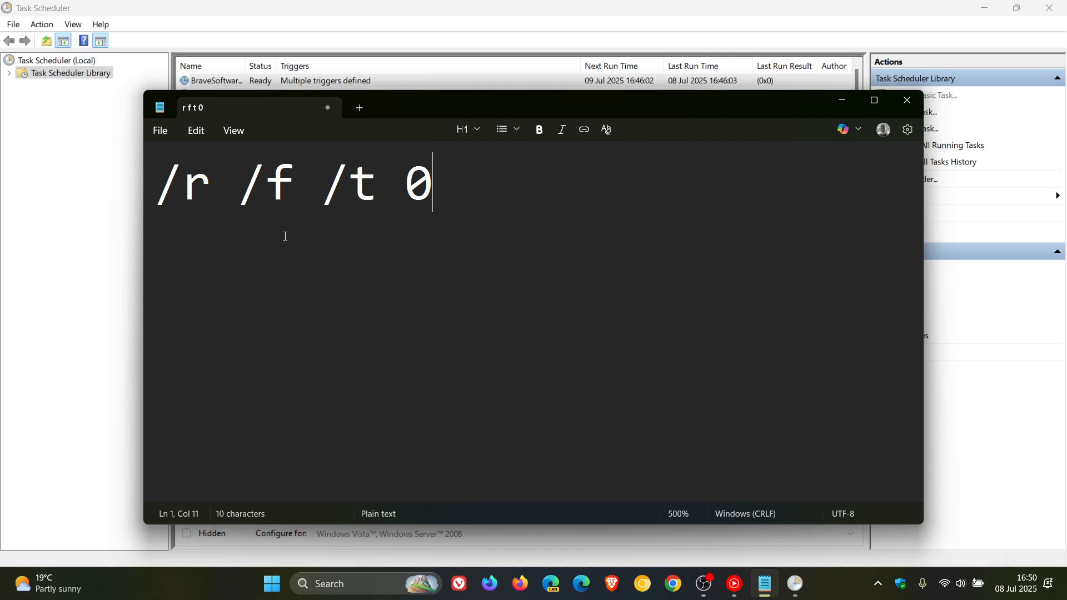
mouse_move(293, 243)
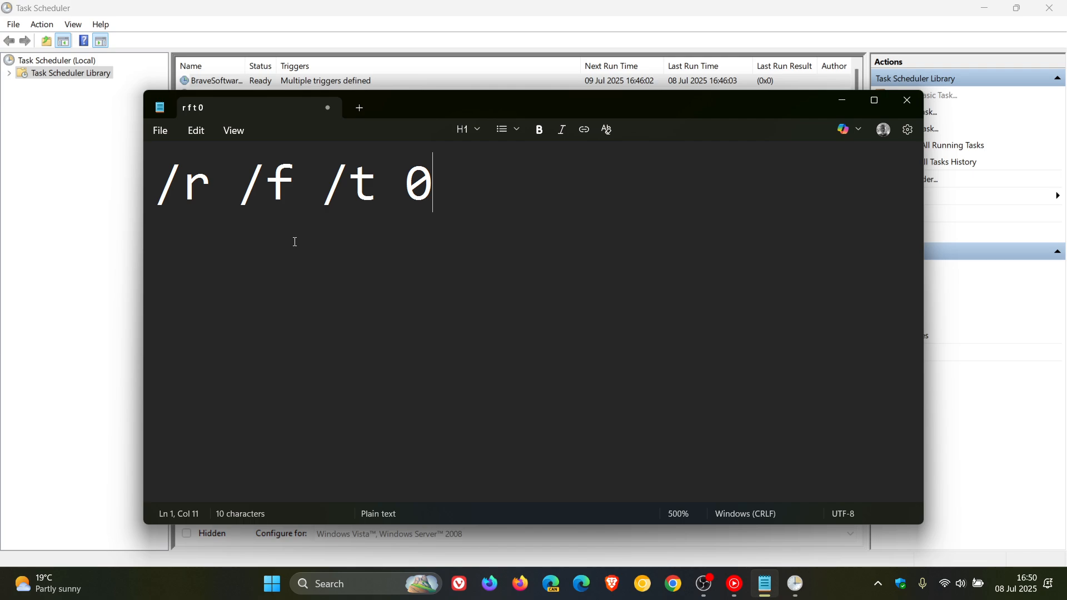
mouse_move(373, 239)
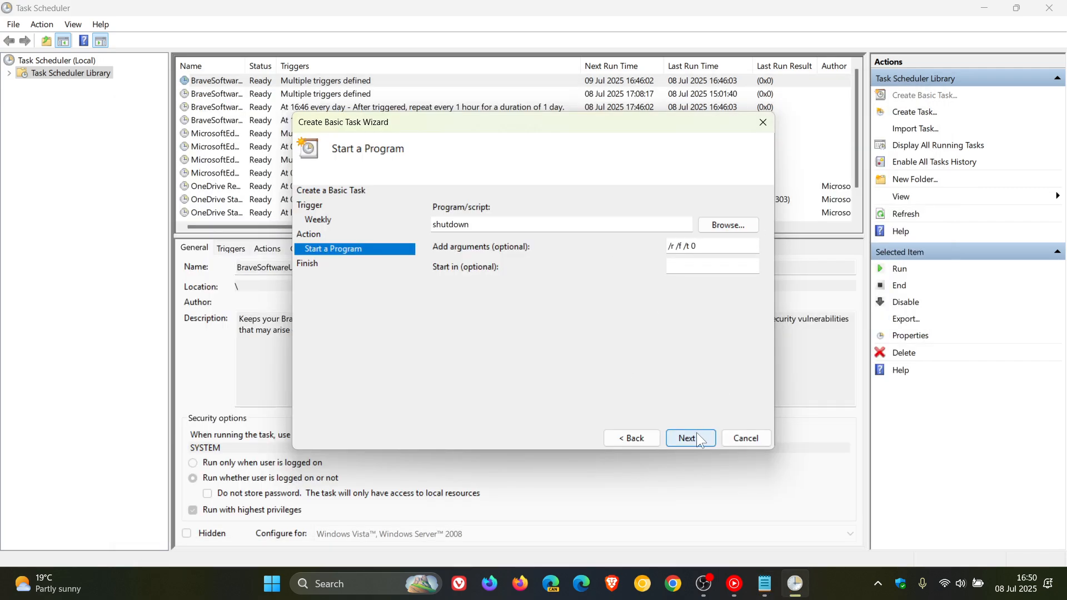
Review the summary and finish creating the Aoto Restart task.
click(689, 438)
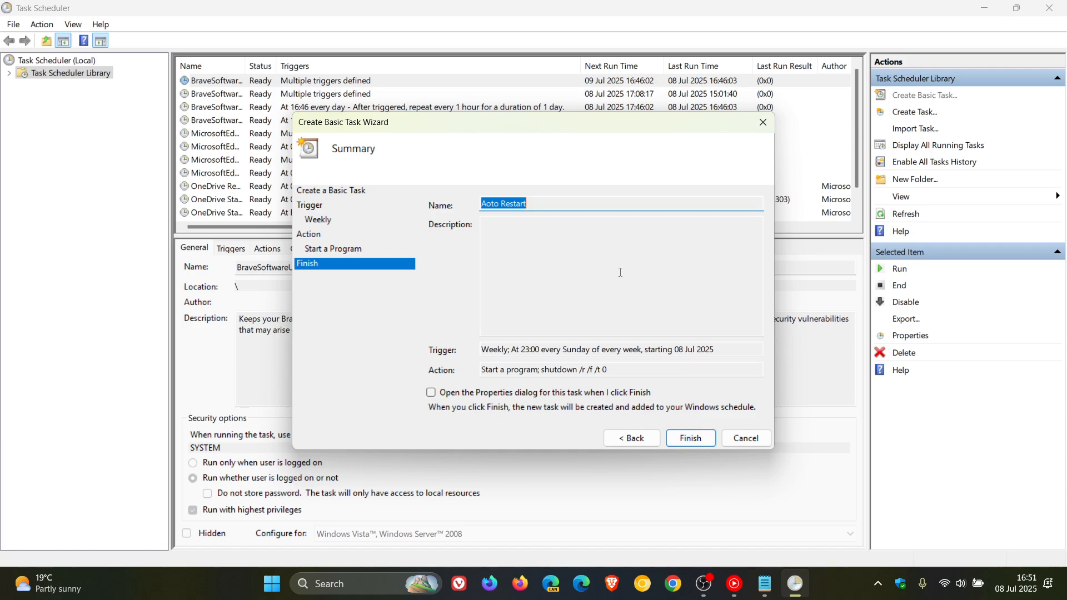
mouse_move(543, 219)
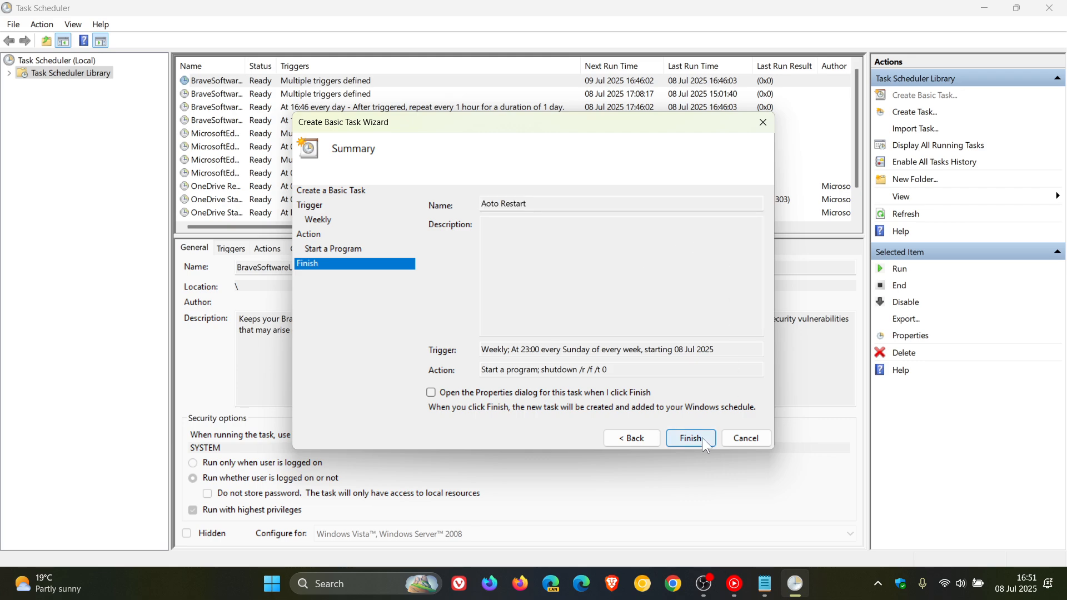
click(689, 438)
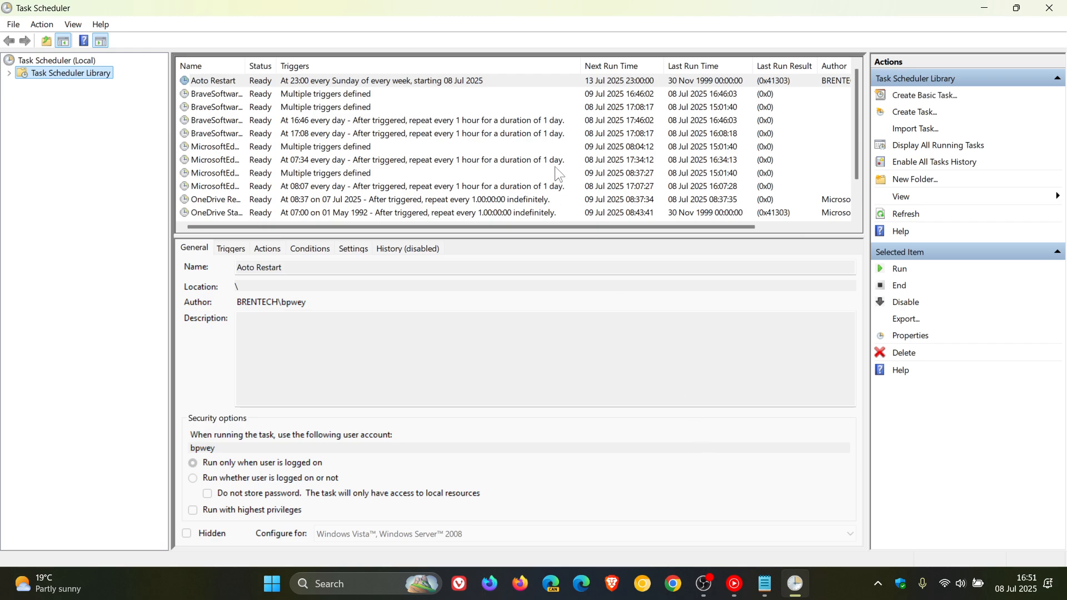
scroll(down, 3)
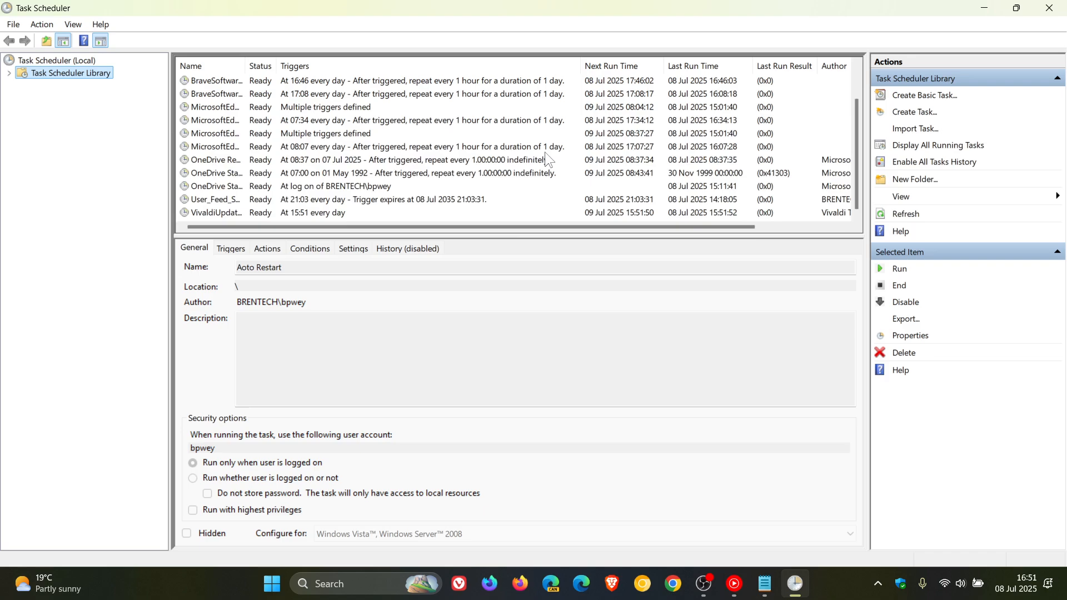
mouse_move(512, 264)
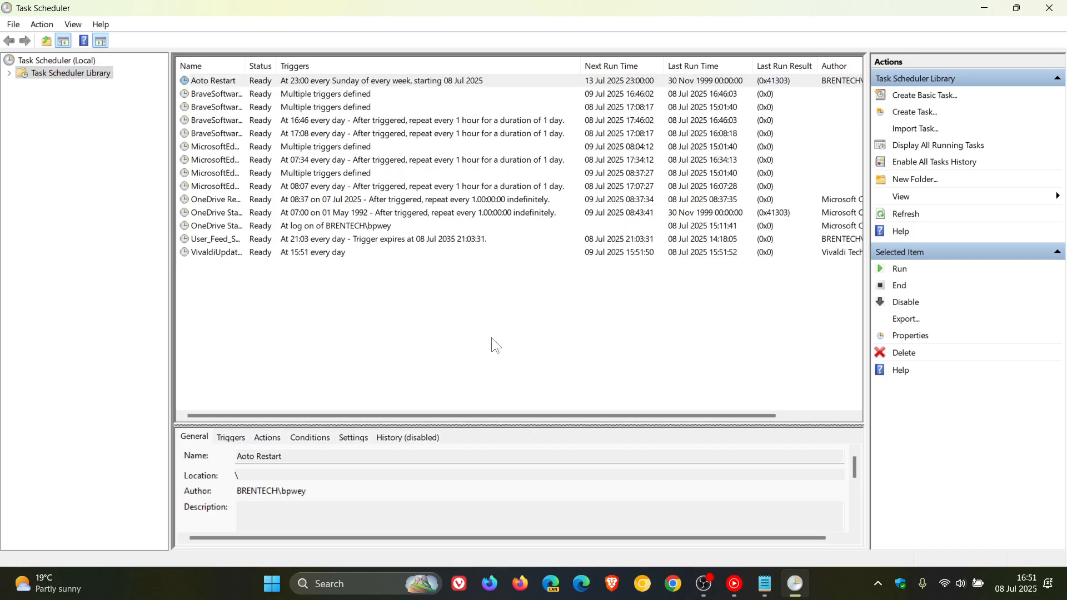
mouse_move(438, 329)
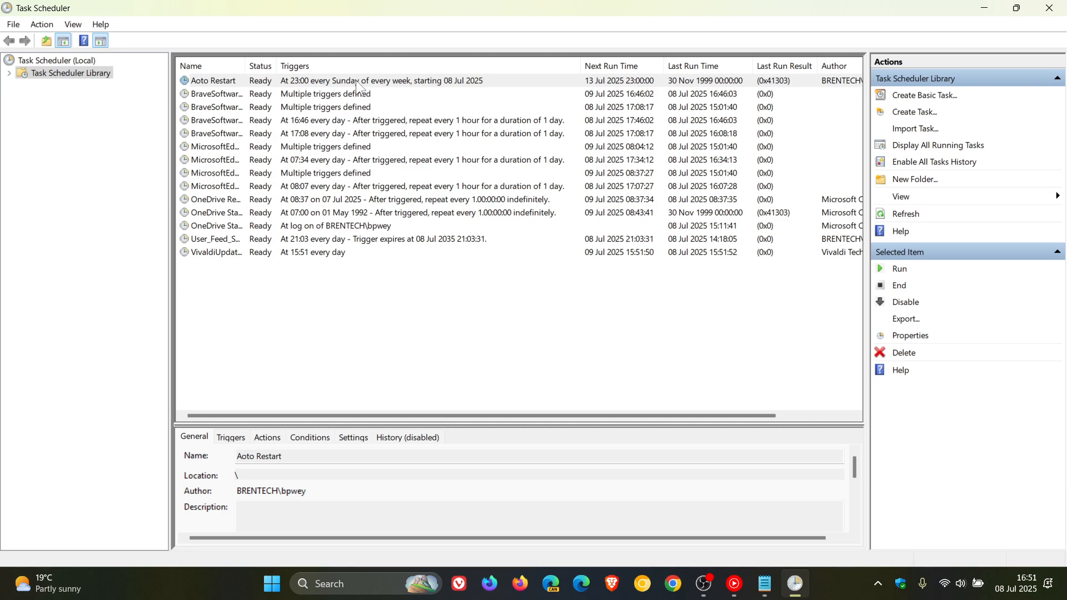
mouse_move(243, 89)
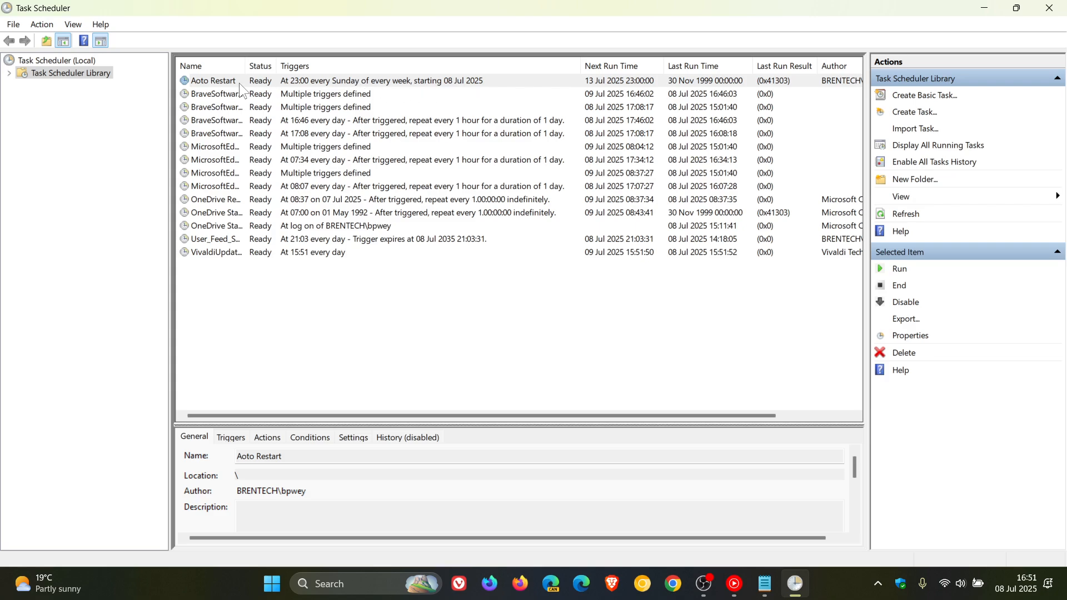
click(213, 80)
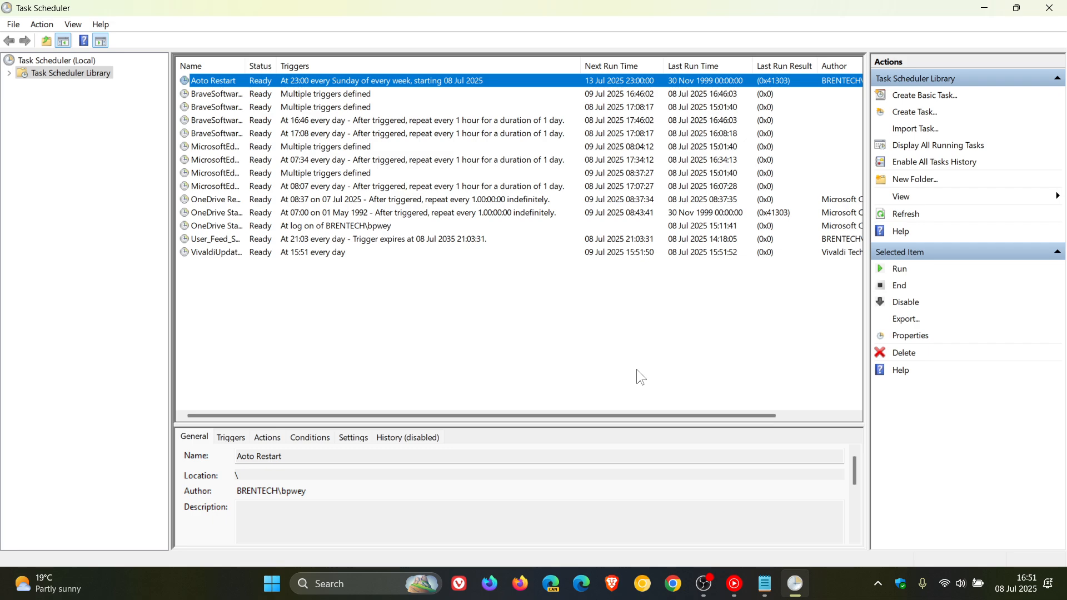
mouse_move(923, 95)
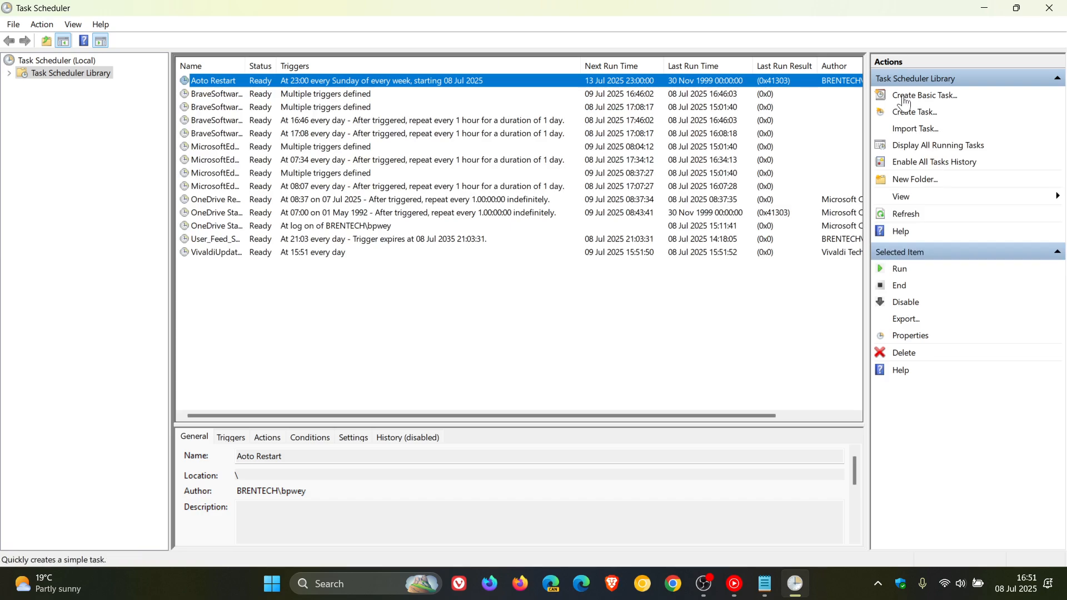
mouse_move(904, 352)
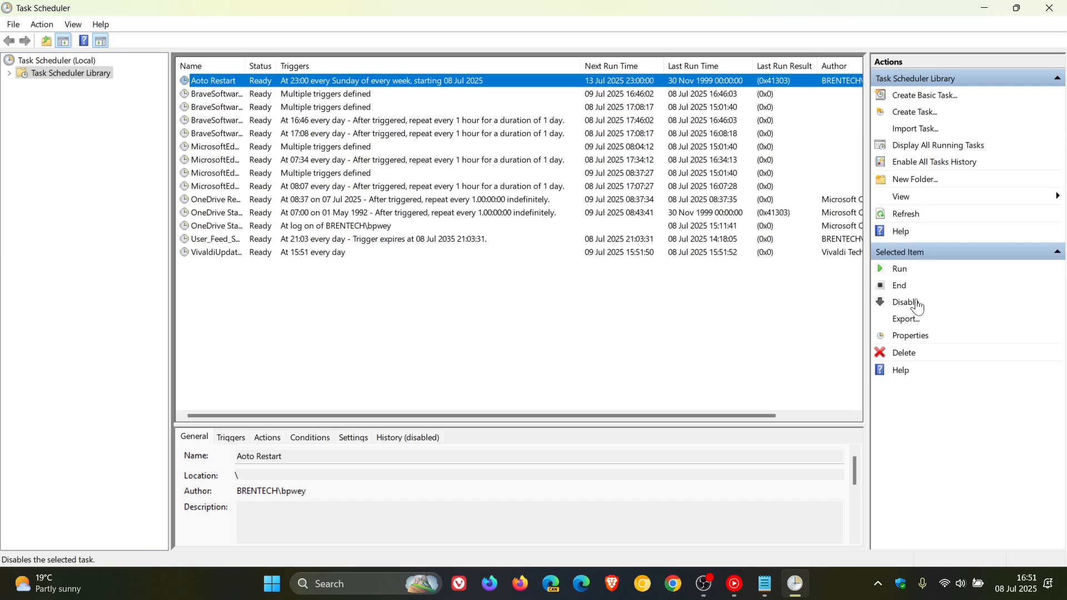
Disable the Aoto Restart task, delete it with confirmation, and close Task Scheduler.
click(907, 286)
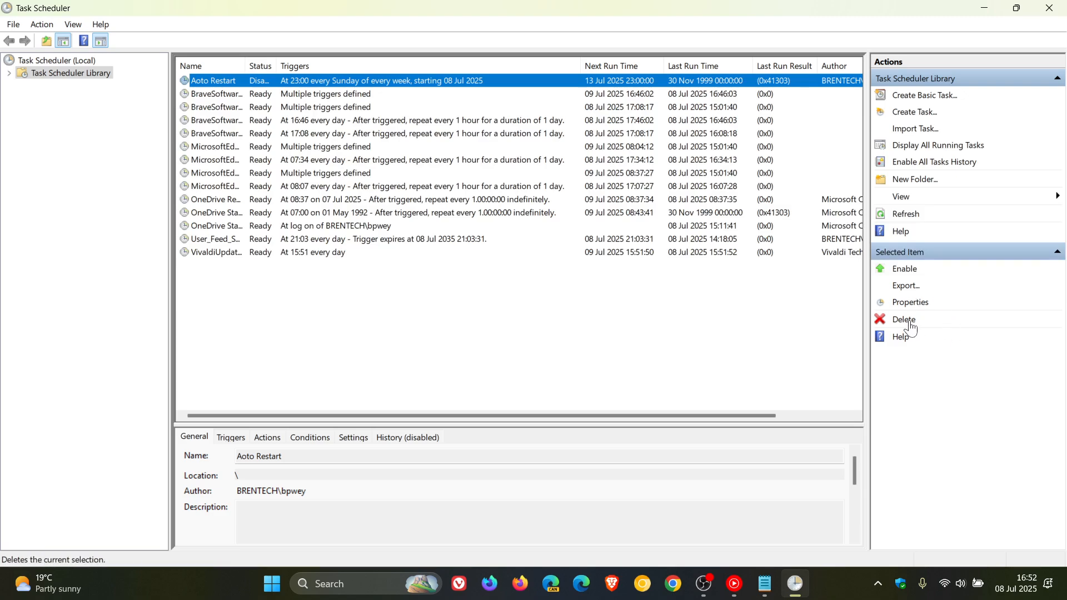
click(904, 319)
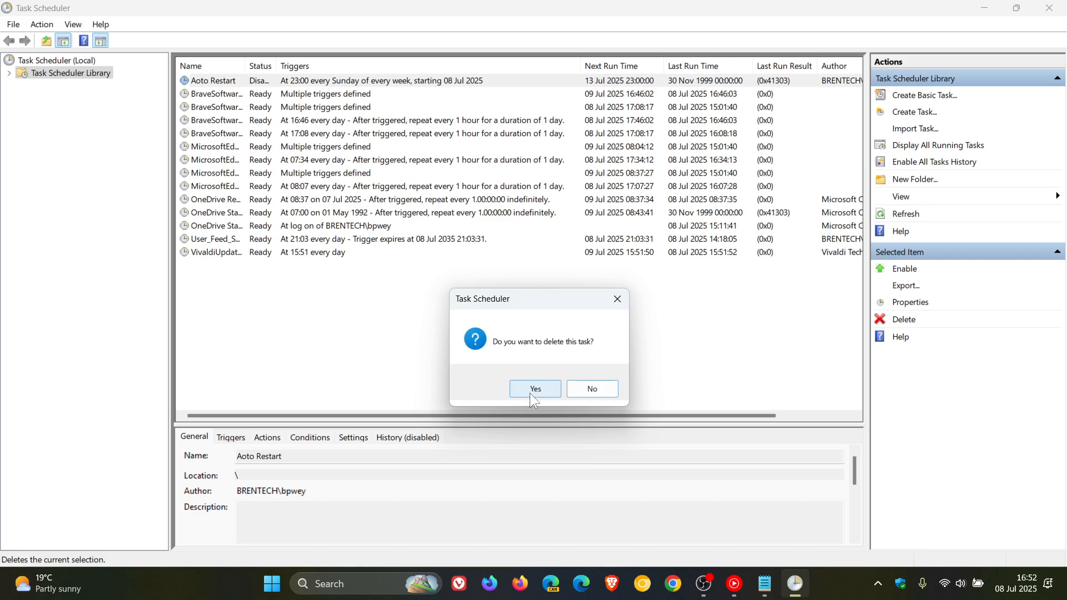
click(535, 389)
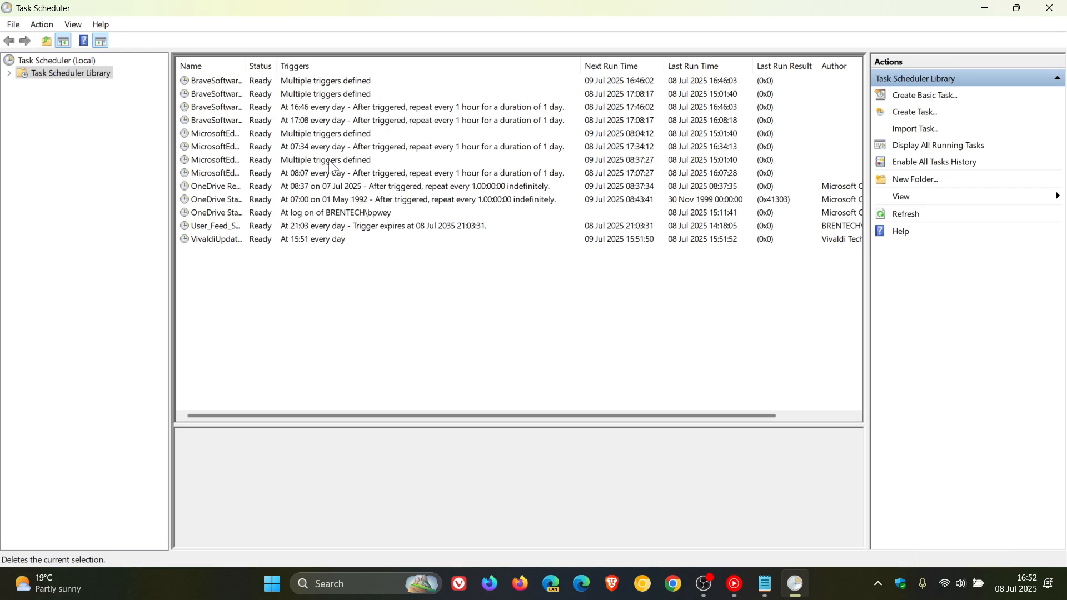
mouse_move(726, 353)
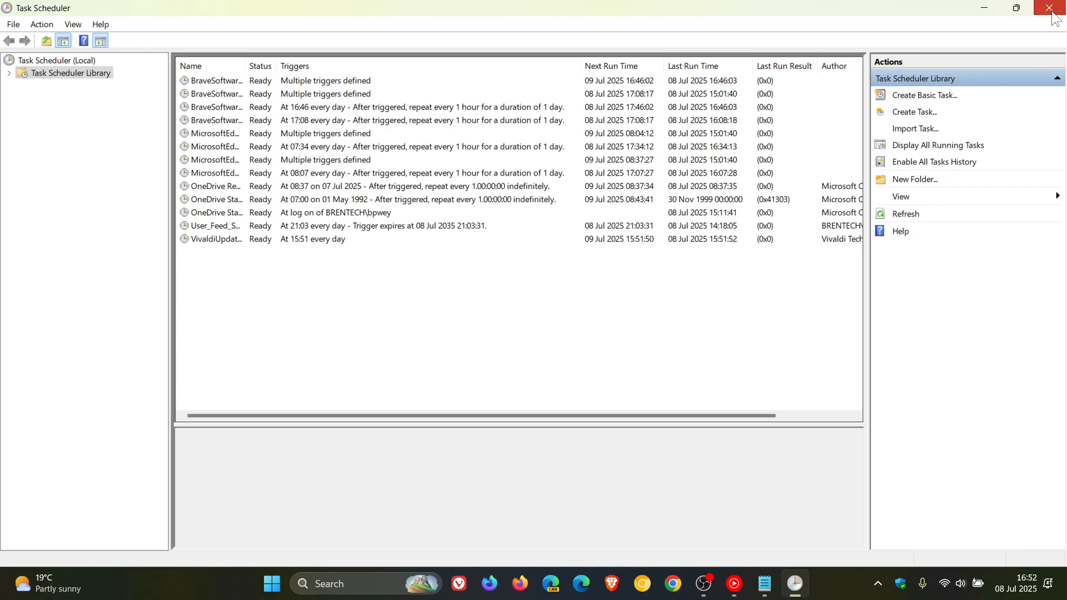
click(1055, 8)
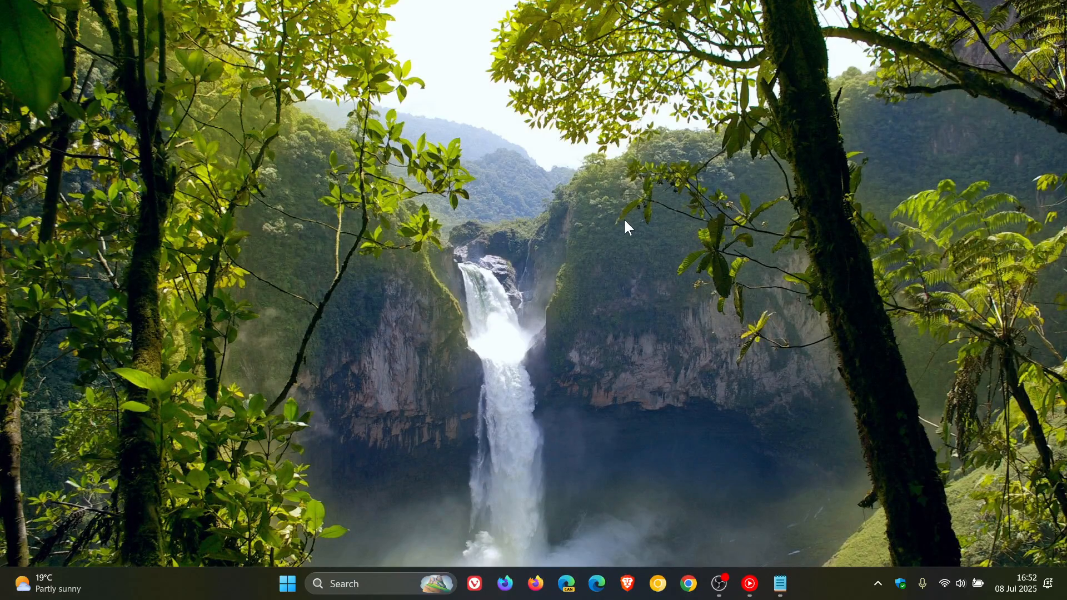